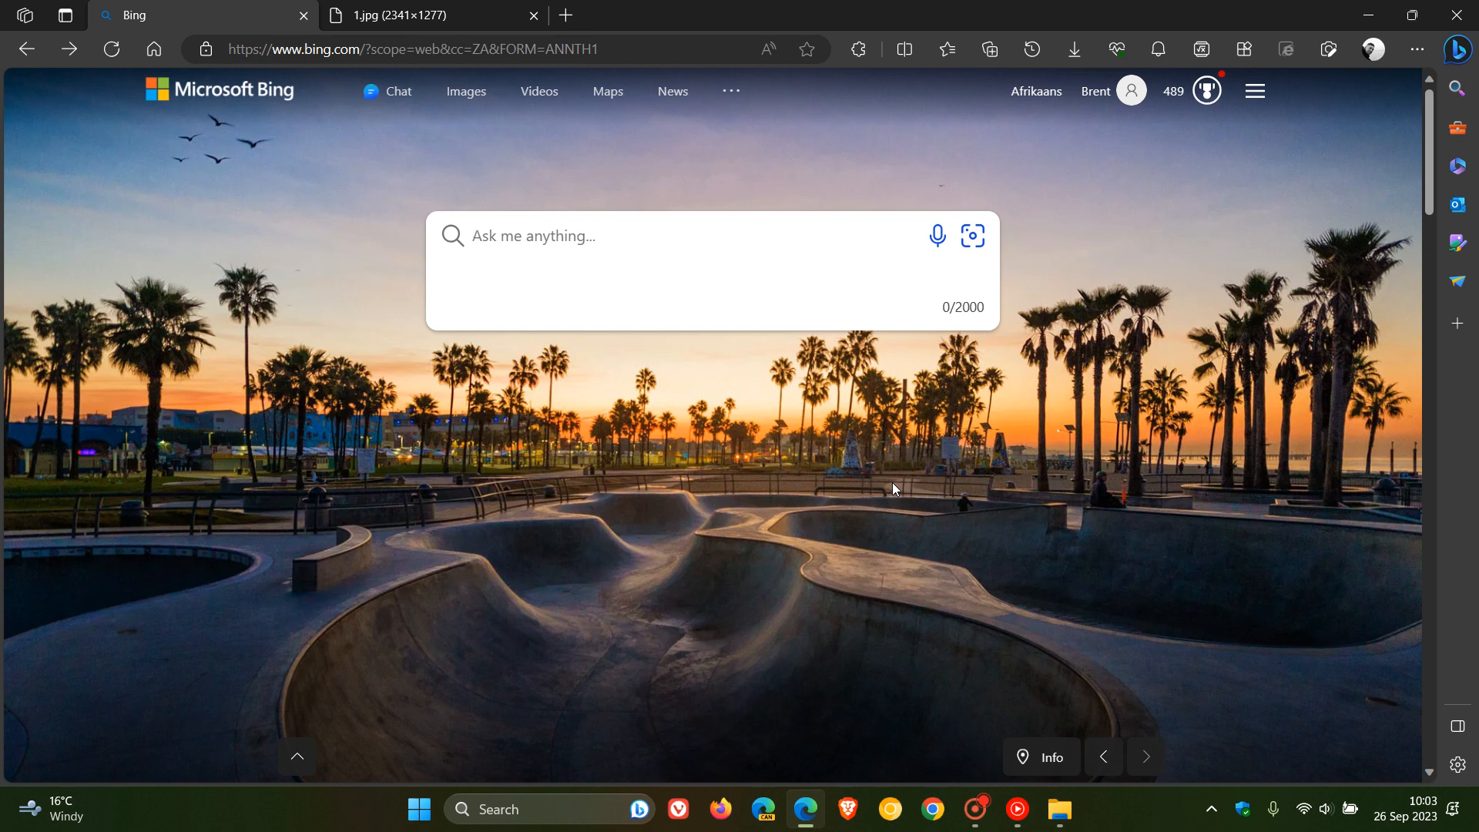
Open Bing Chat from the Bing home page to start a fresh Creative-style conversation.
left_click(660, 235)
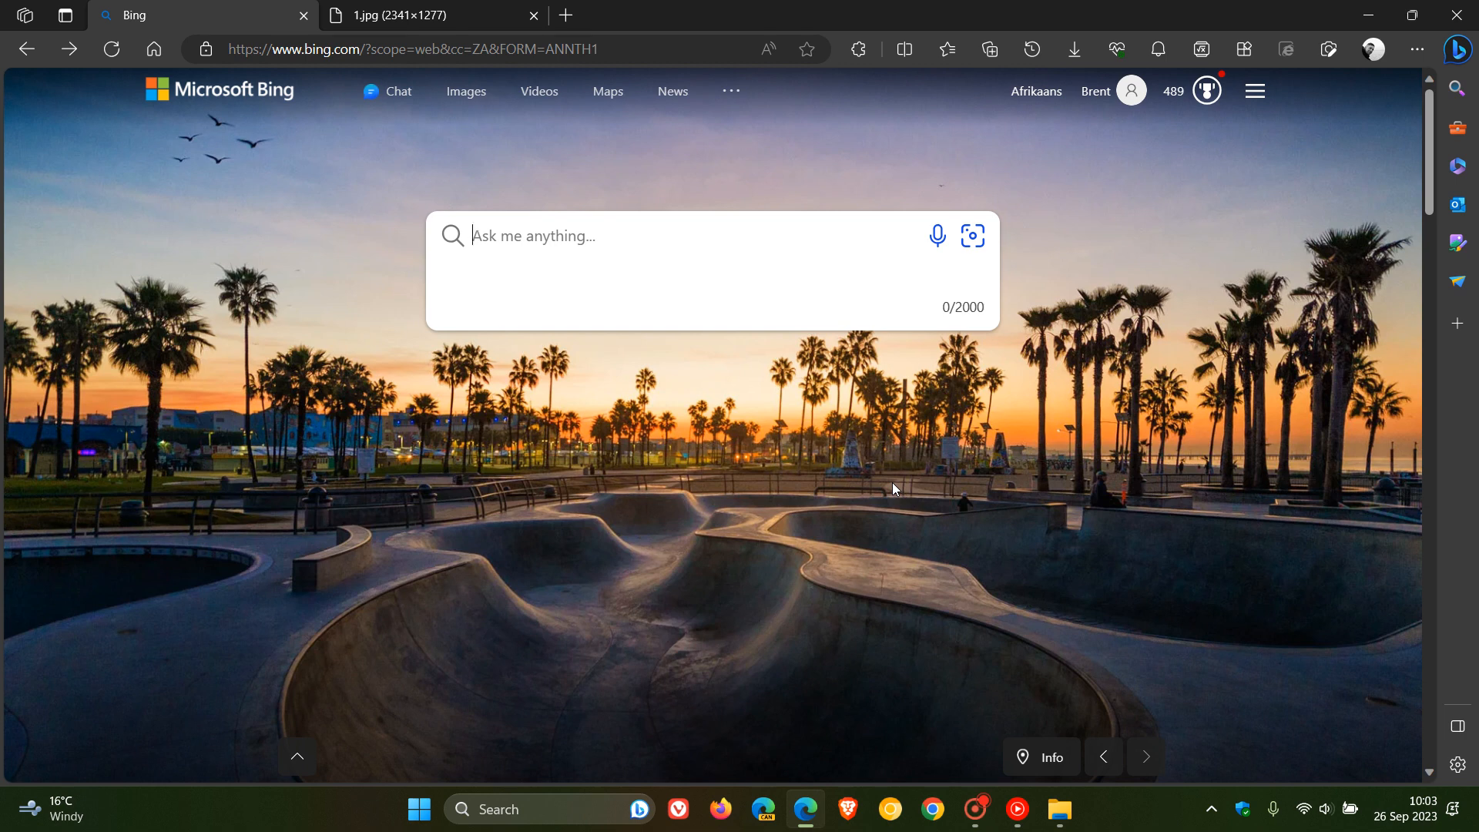
mouse_move(386, 154)
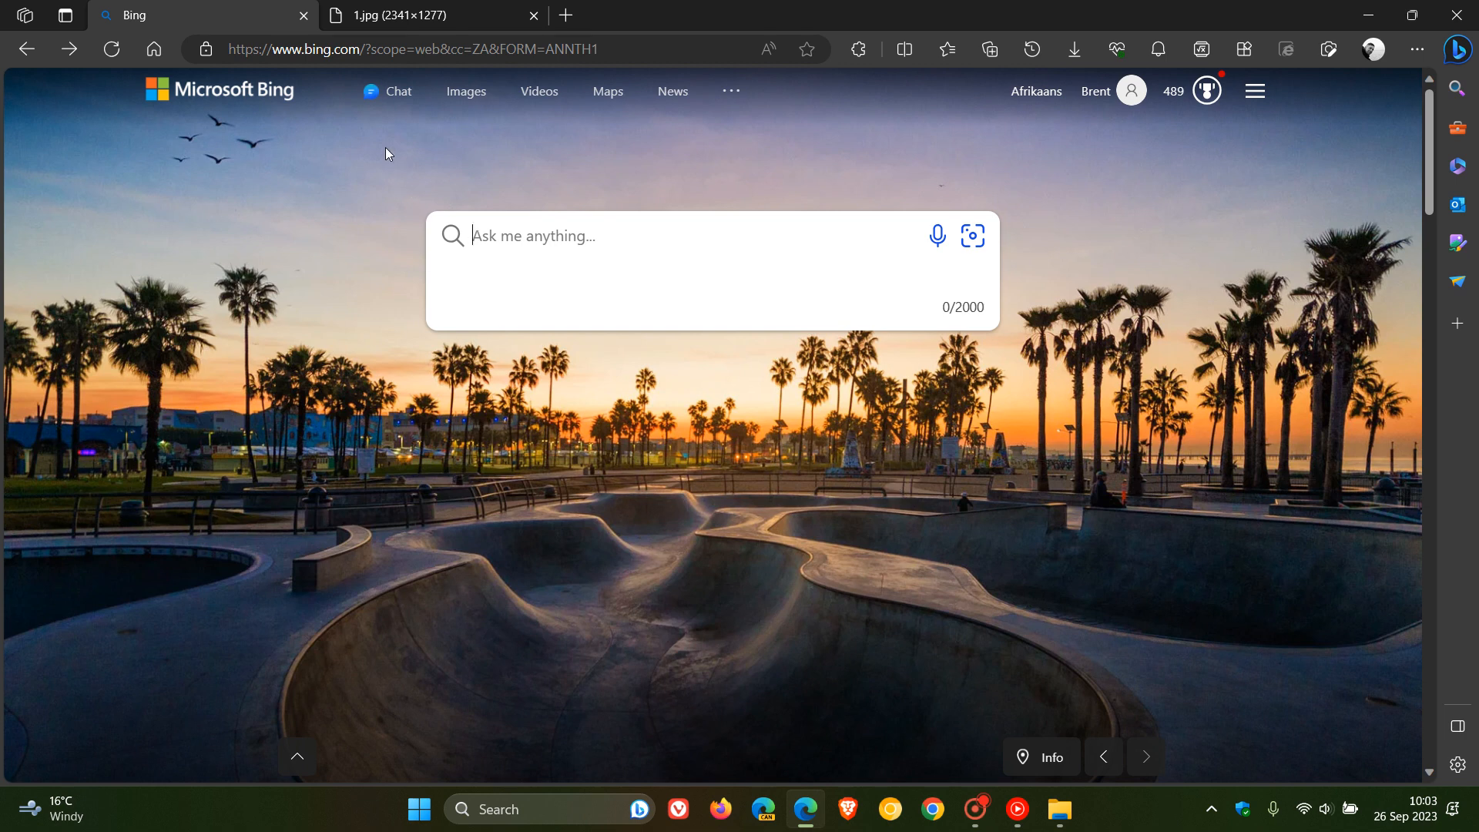
left_click(397, 91)
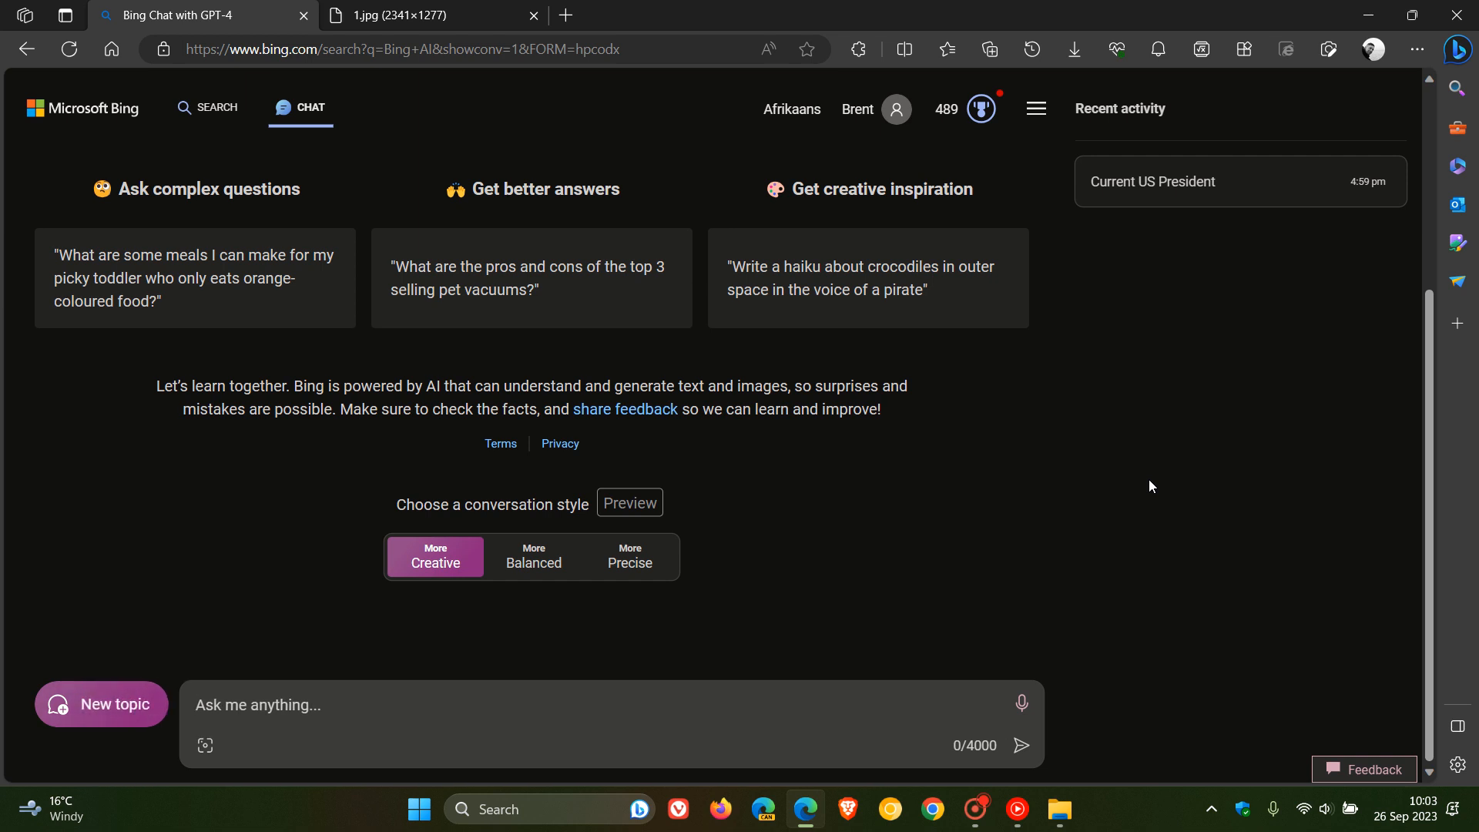
mouse_move(1163, 472)
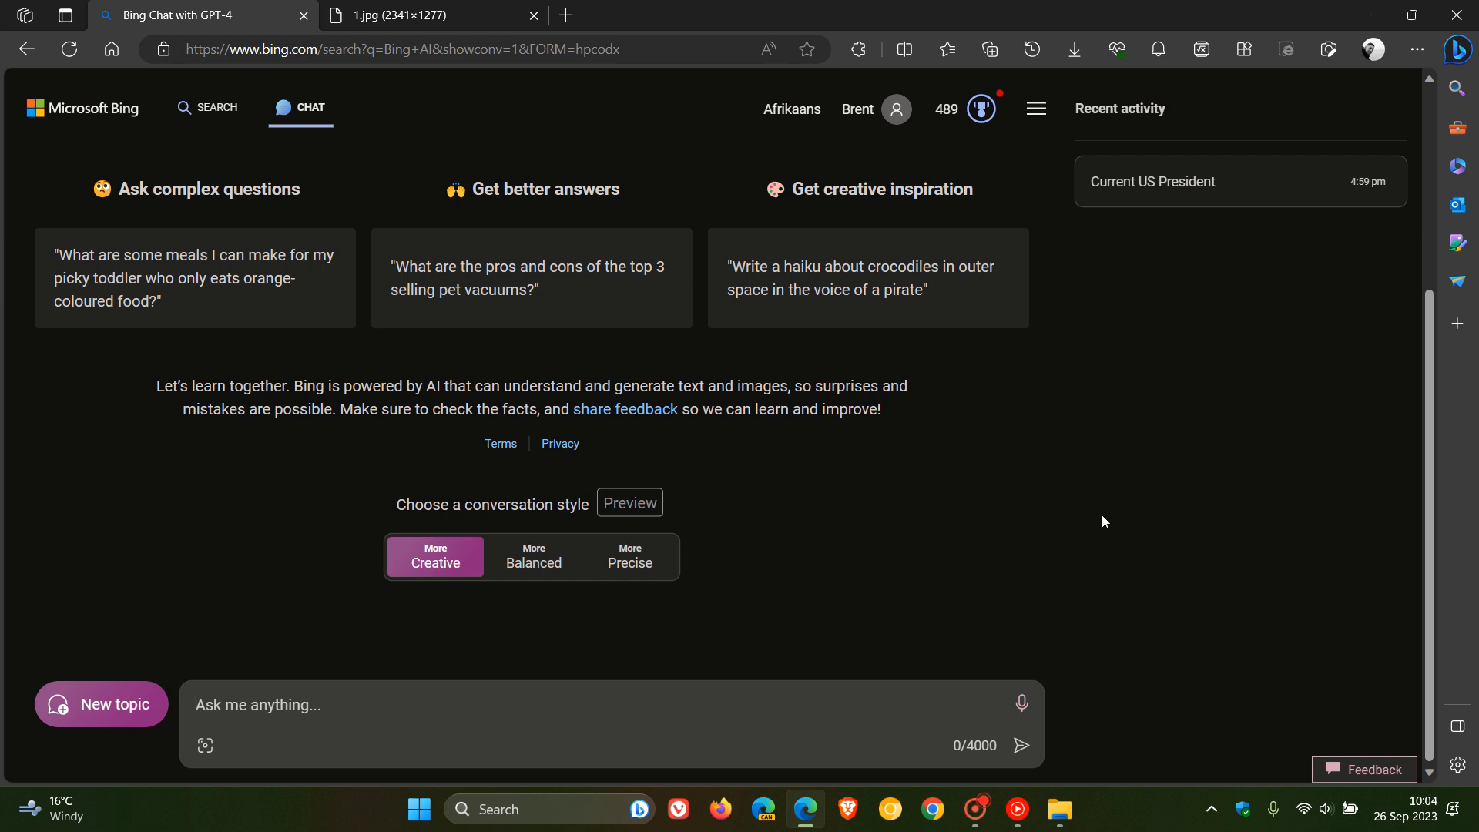
mouse_move(1159, 188)
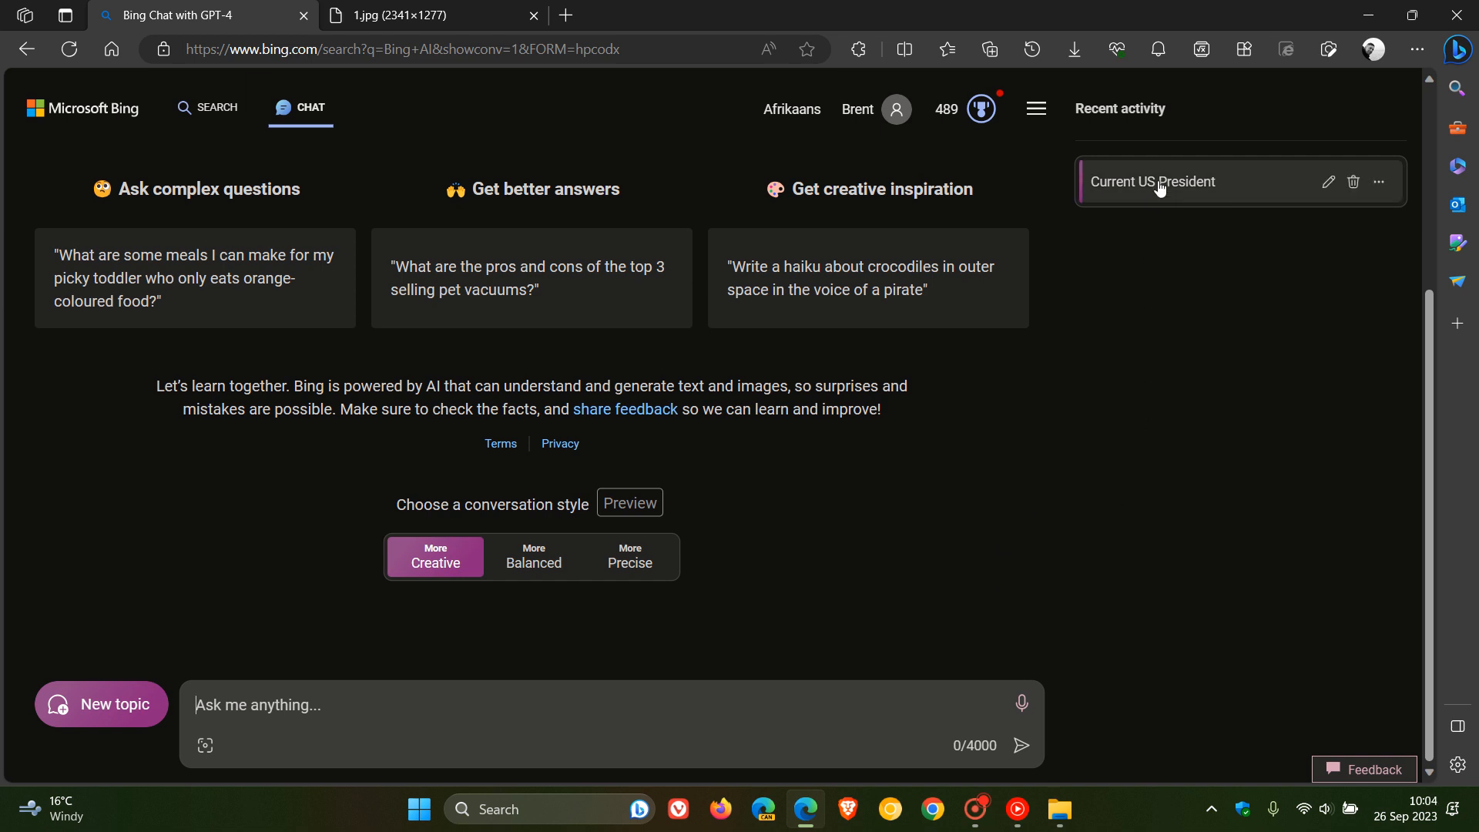
Reopen the 'Current US President' chat to show the Joe Biden answer with sources.
left_click(1151, 181)
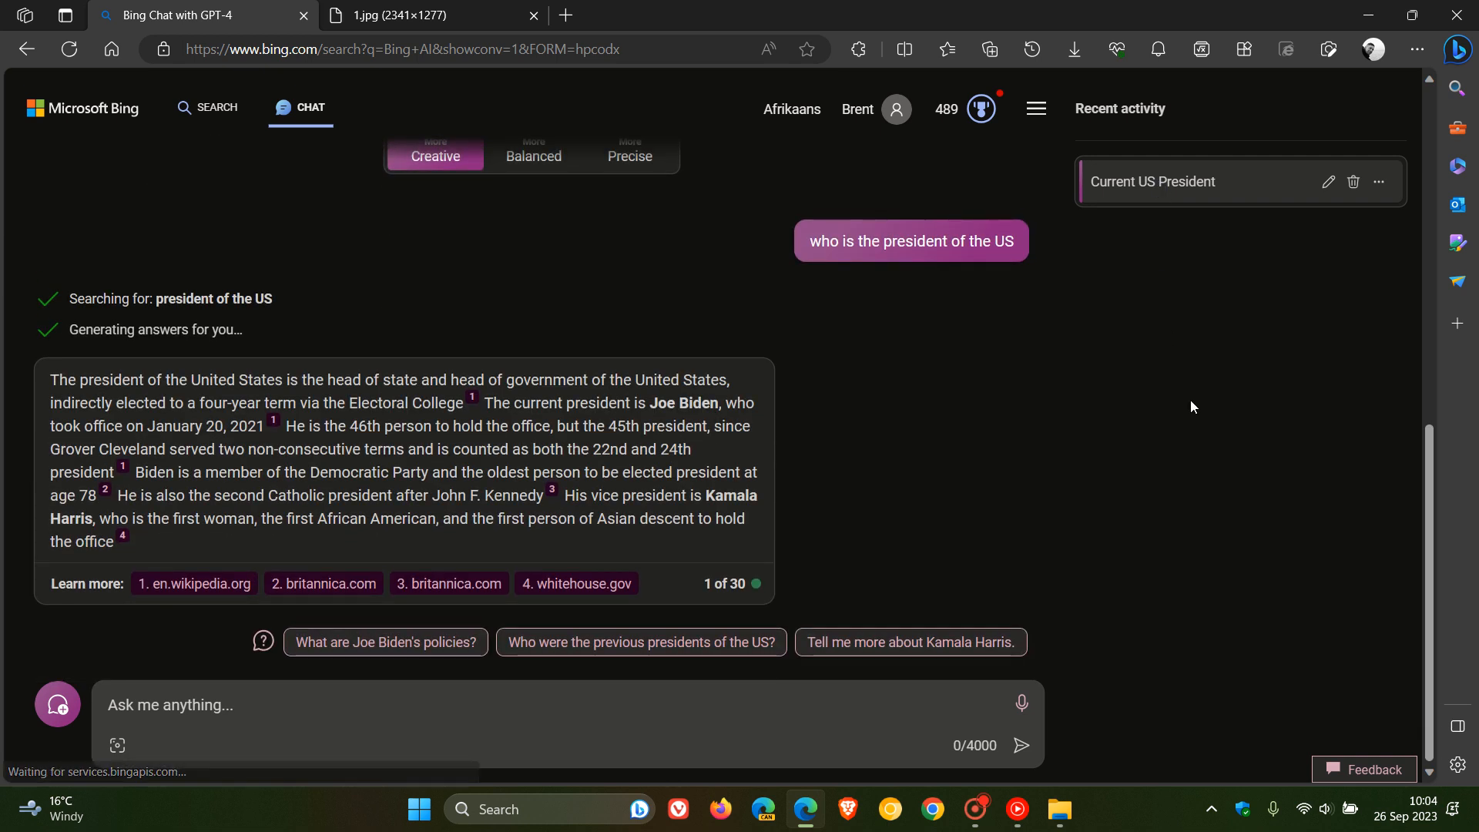
mouse_move(1046, 417)
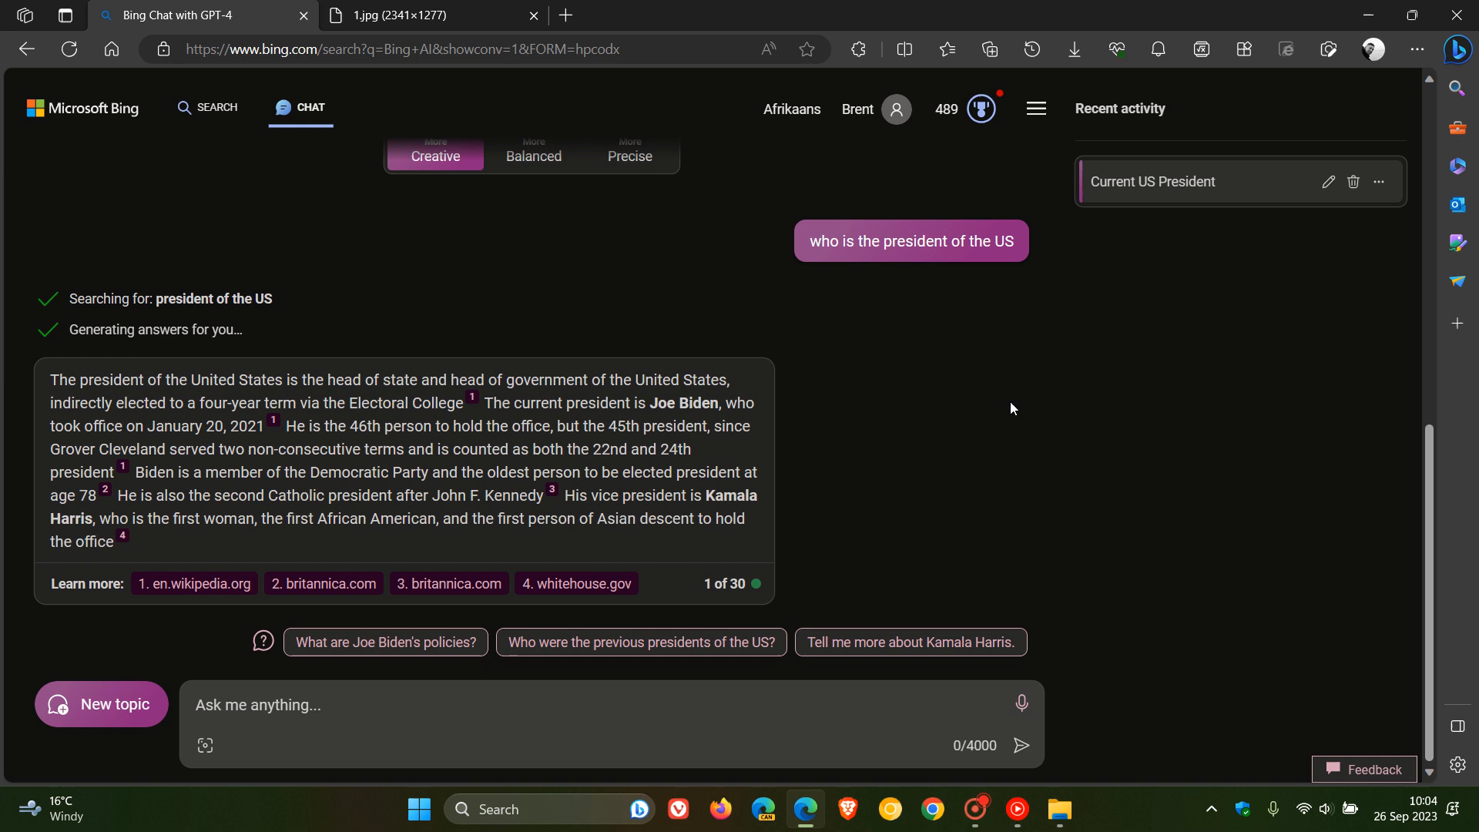
mouse_move(120, 402)
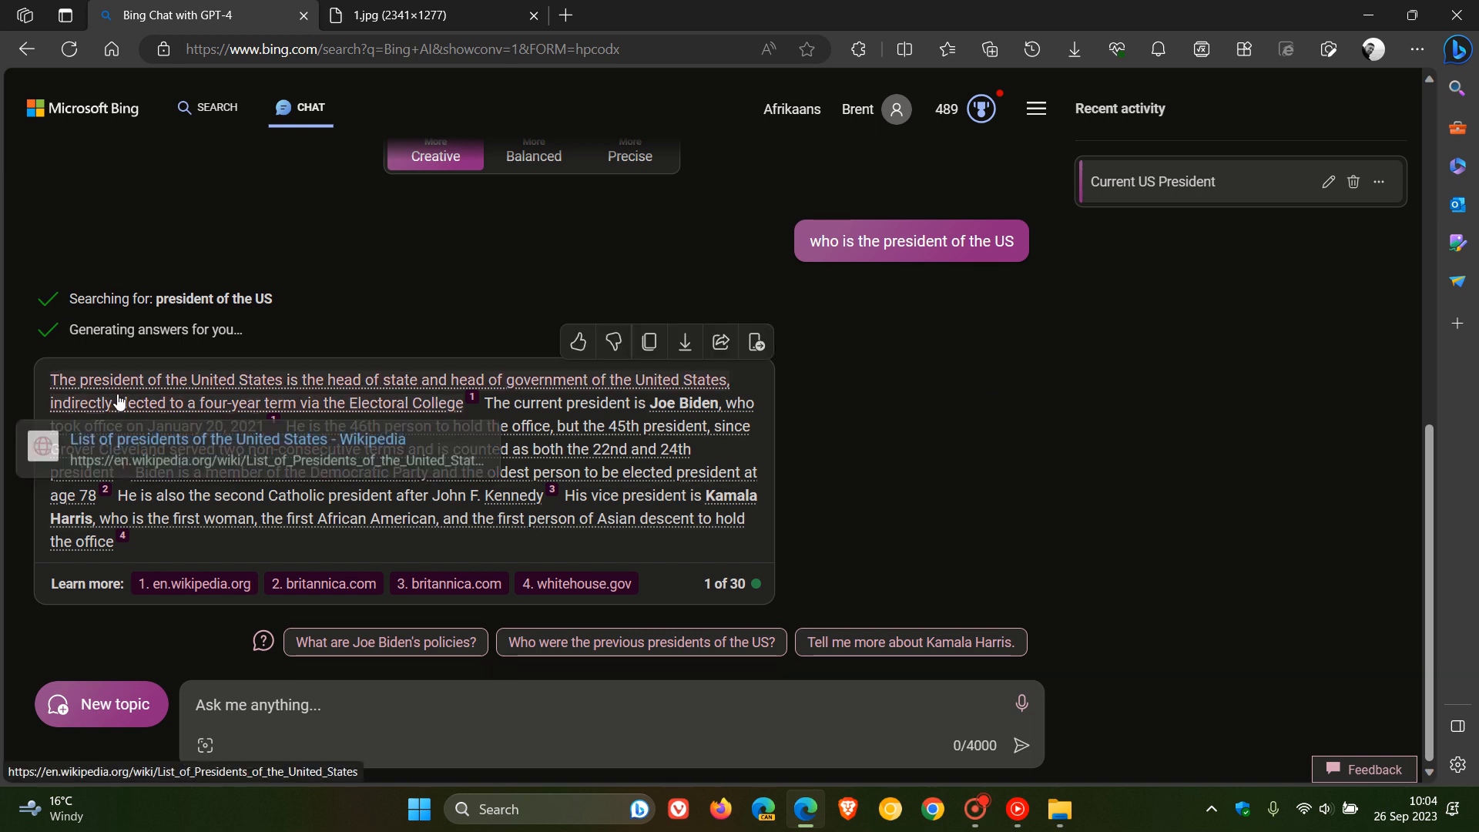
mouse_move(1015, 396)
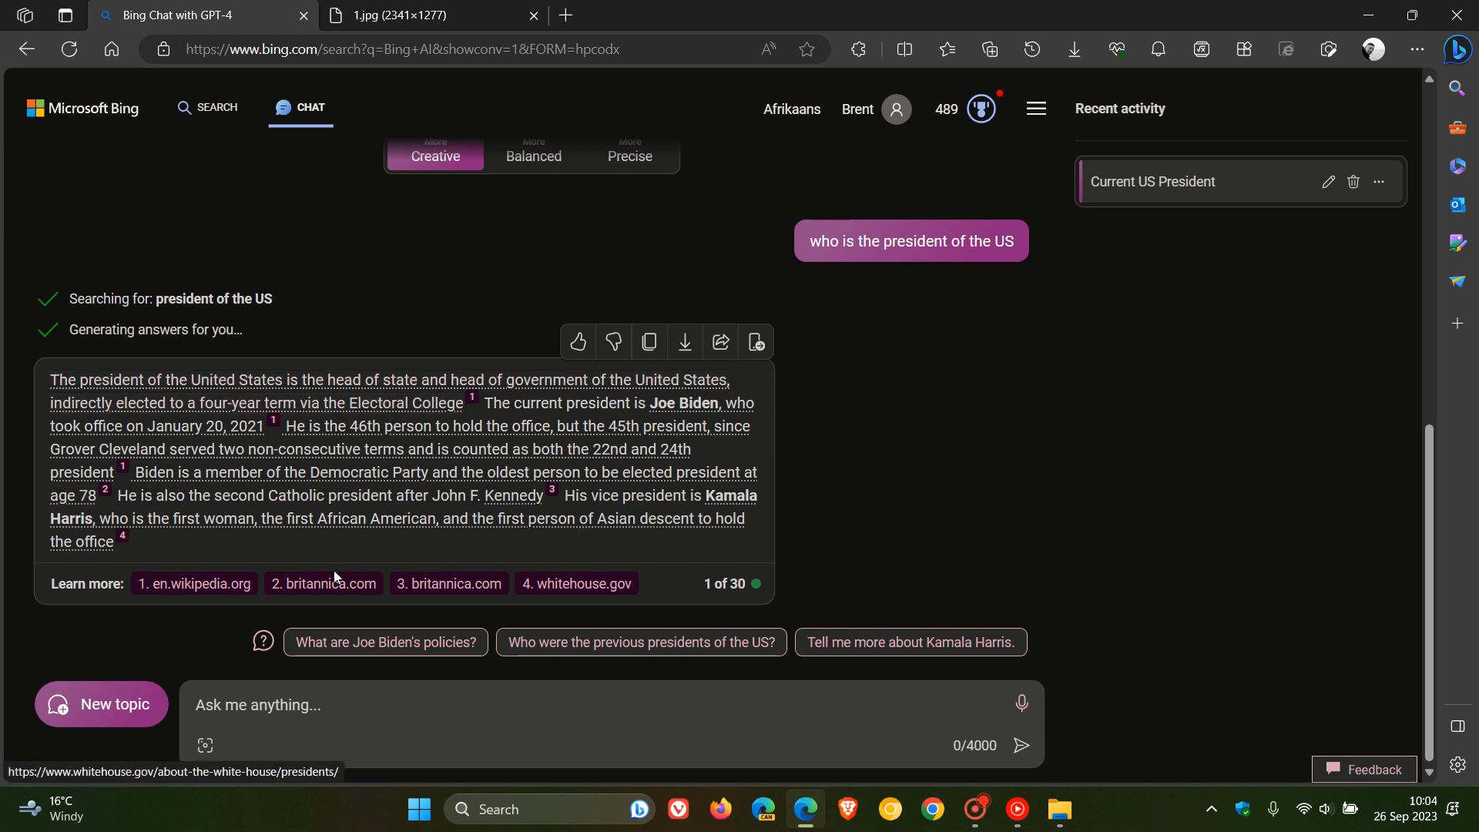
mouse_move(193, 583)
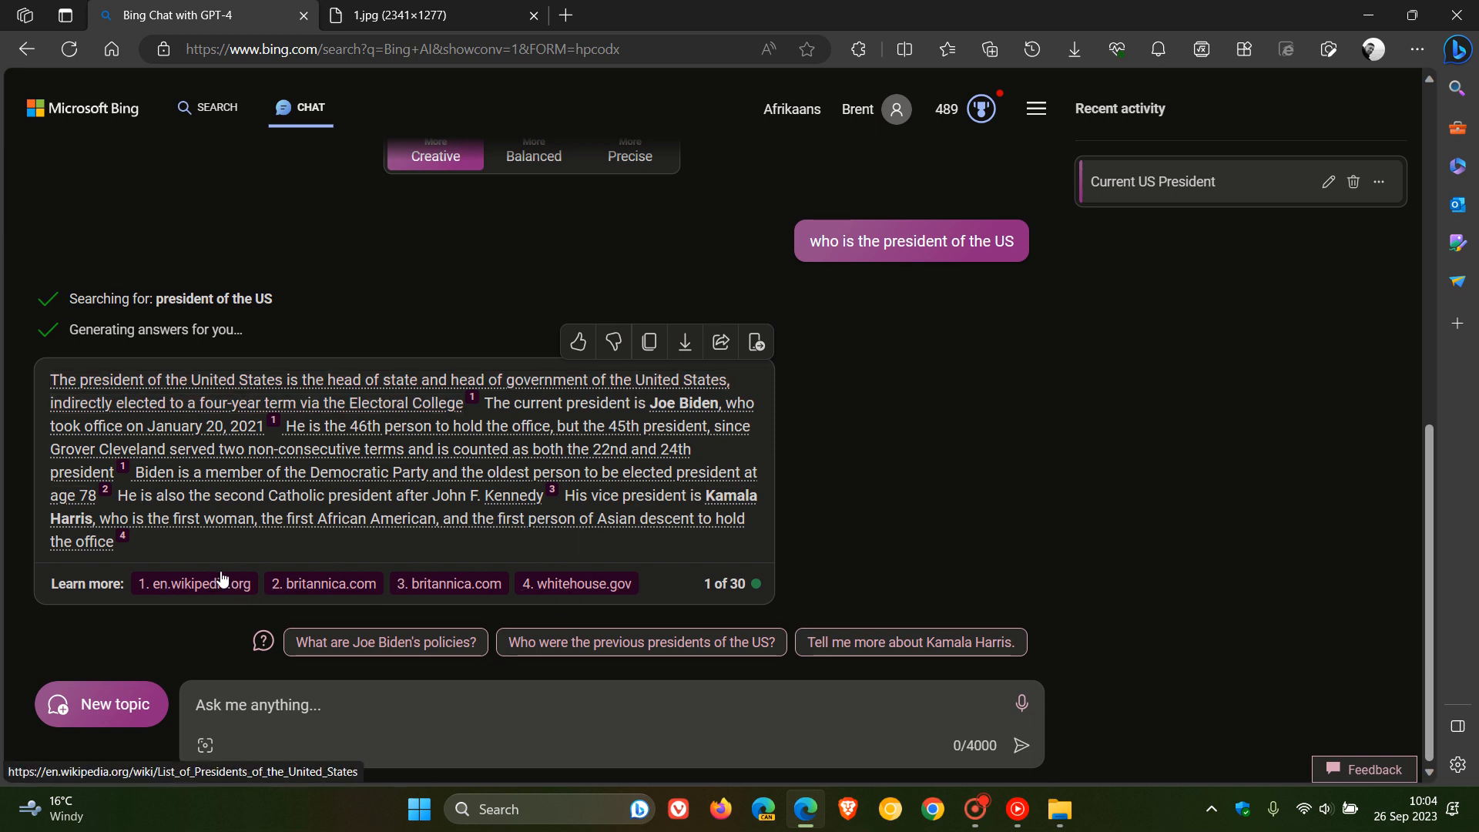
mouse_move(1045, 469)
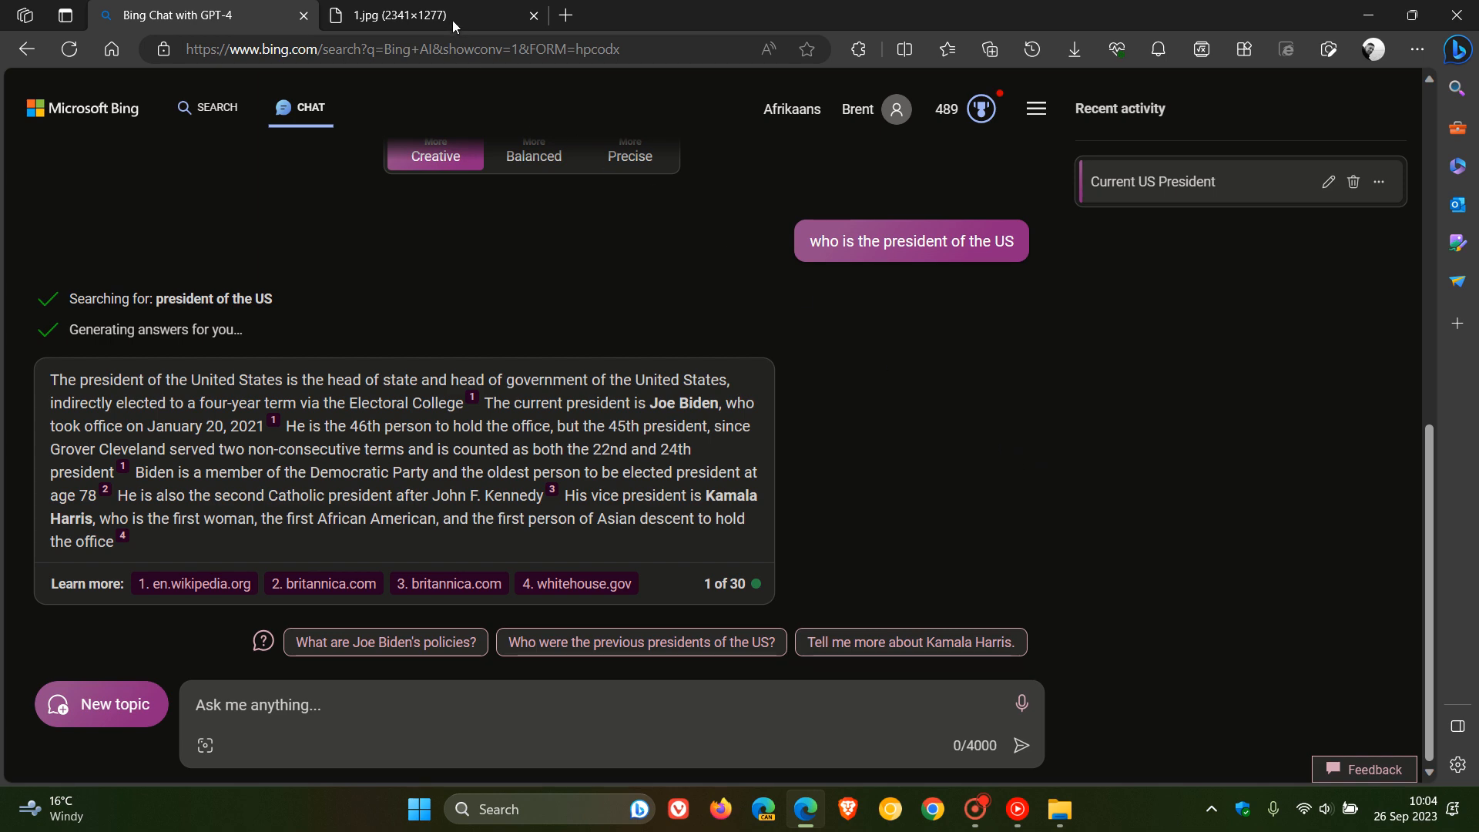
Switch to the 1.jpg tab showing the No Search plugin's Joe Biden answer.
left_click(387, 16)
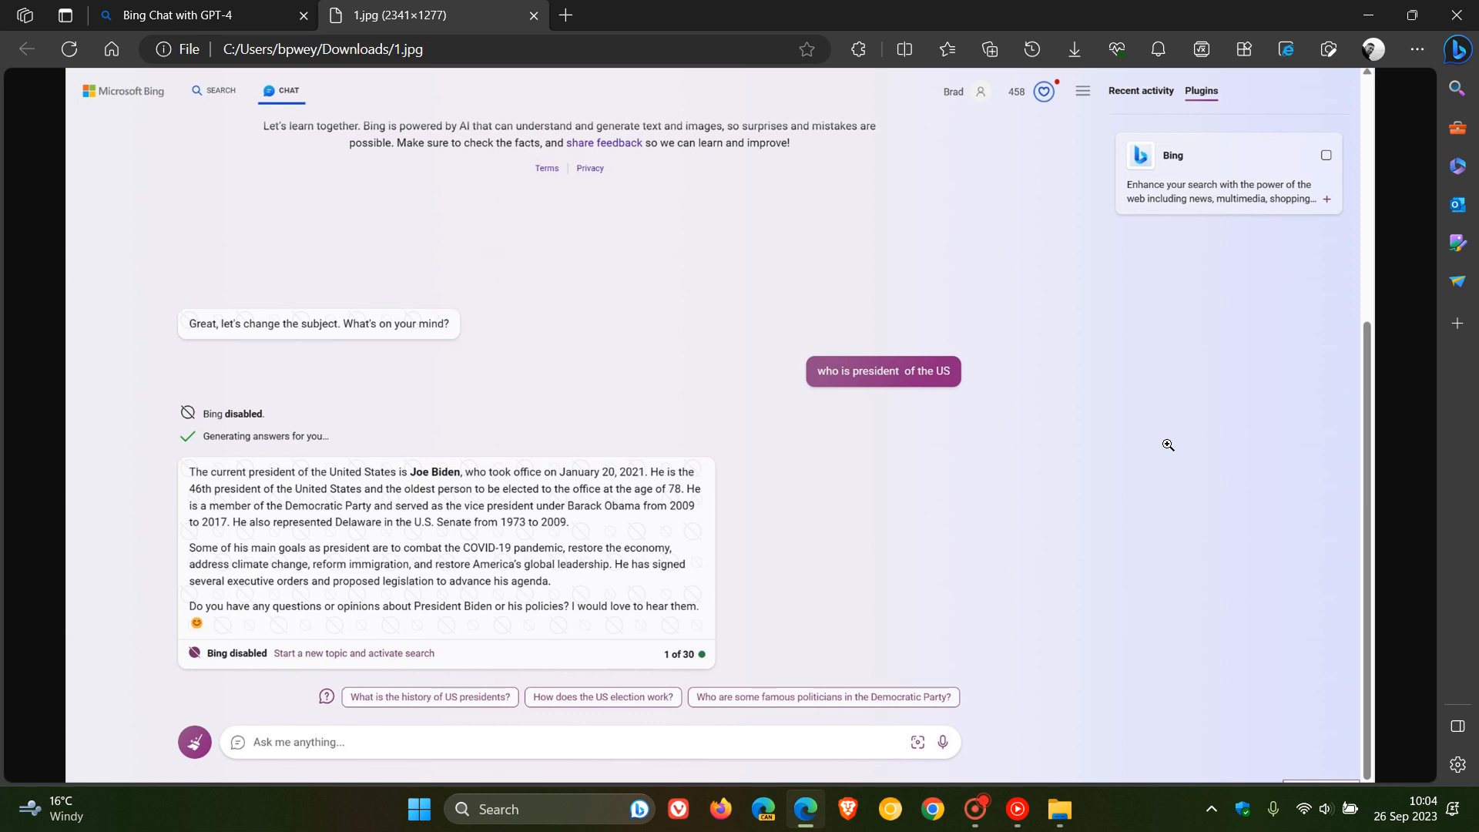
mouse_move(1165, 377)
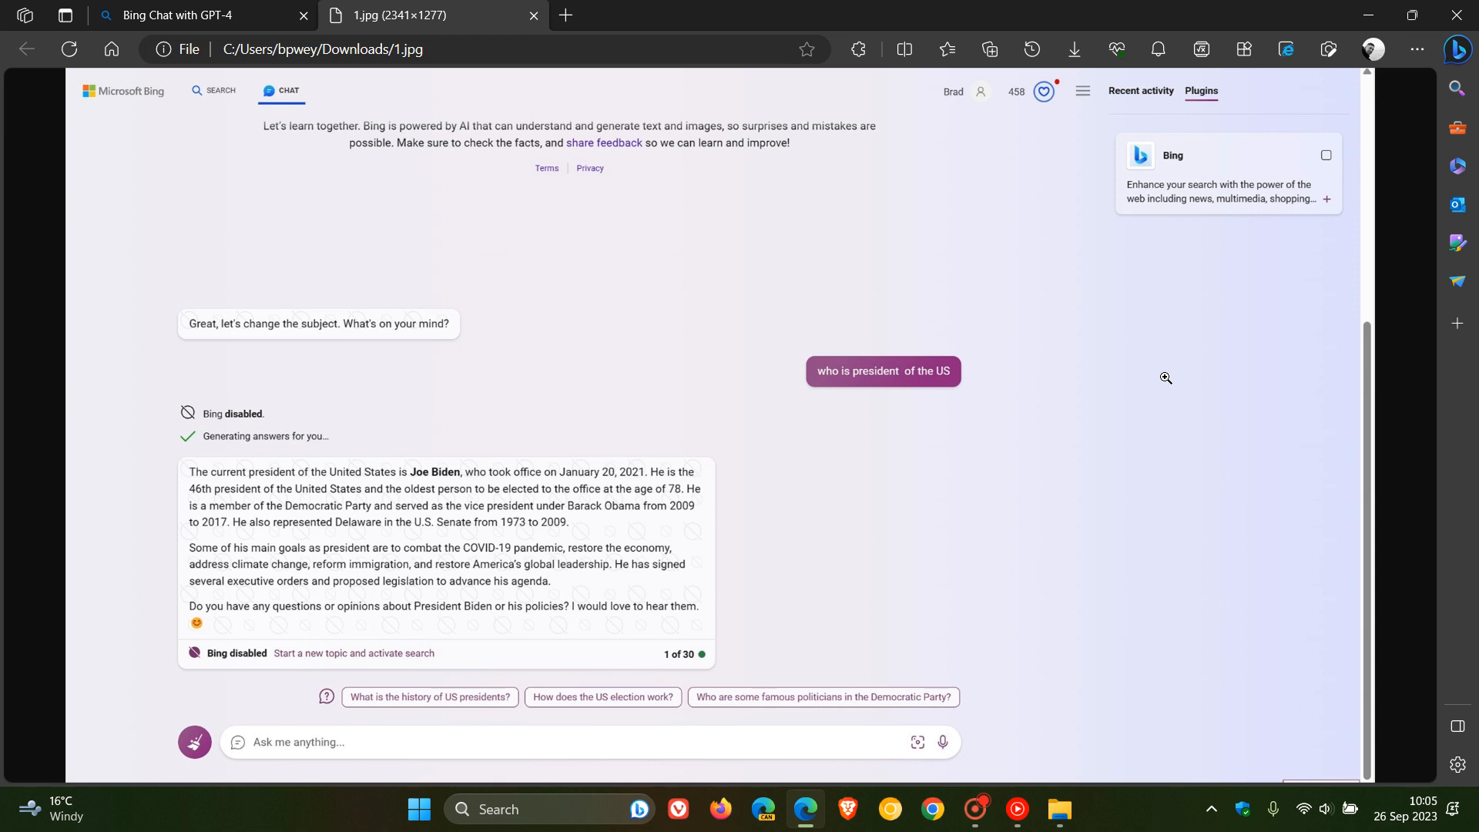
mouse_move(799, 475)
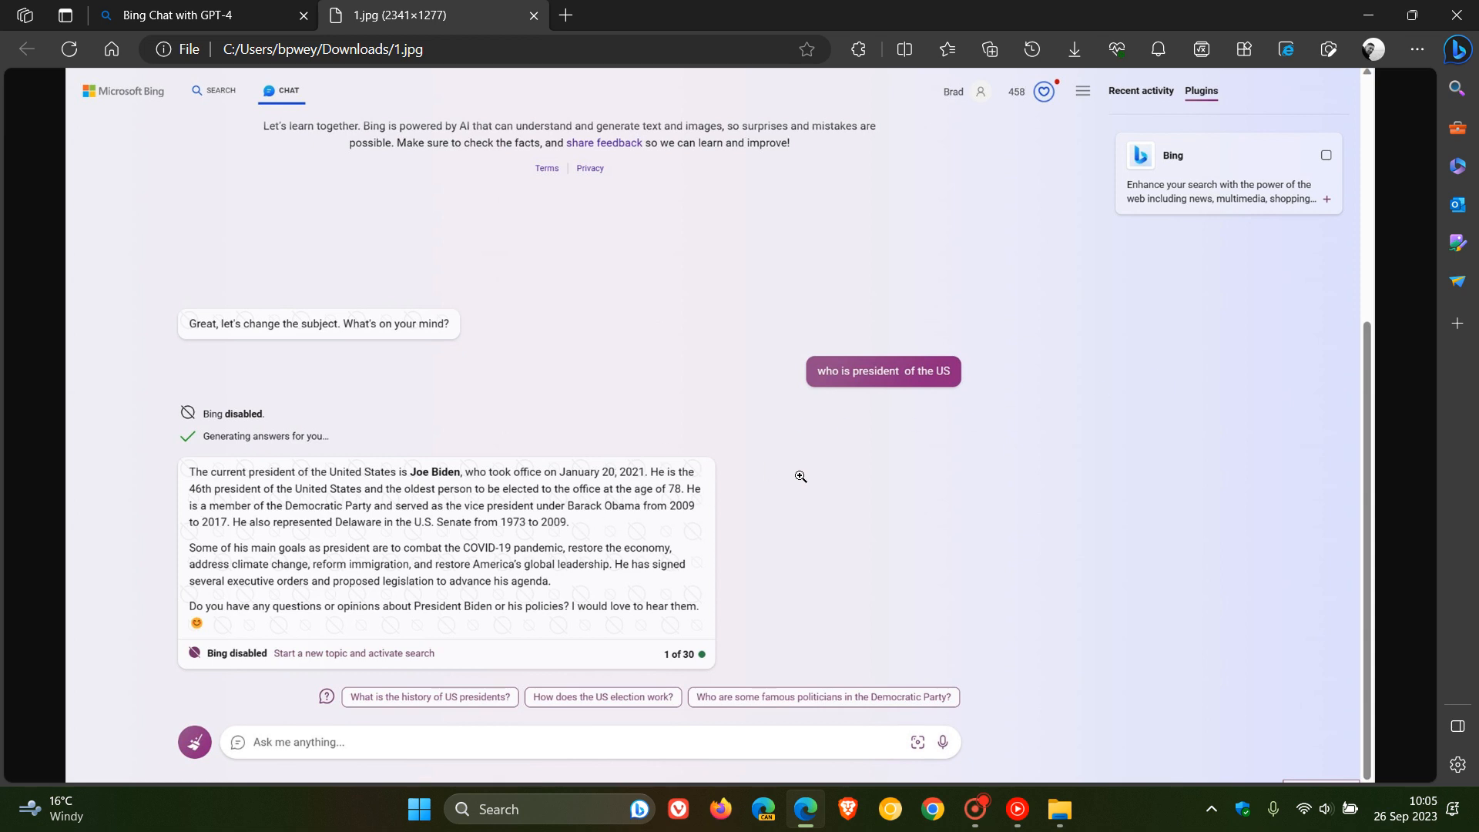
mouse_move(428, 596)
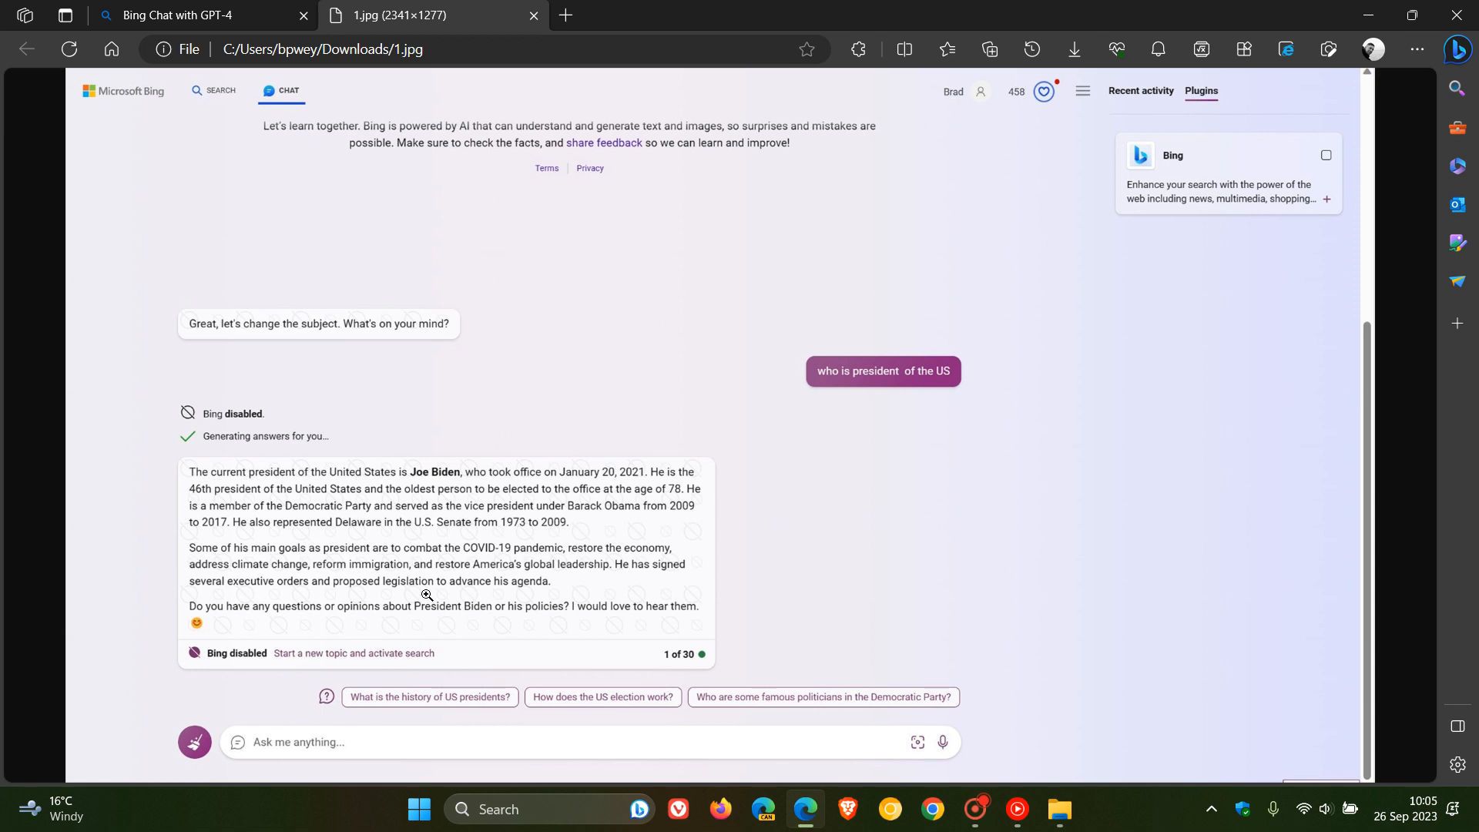
mouse_move(426, 639)
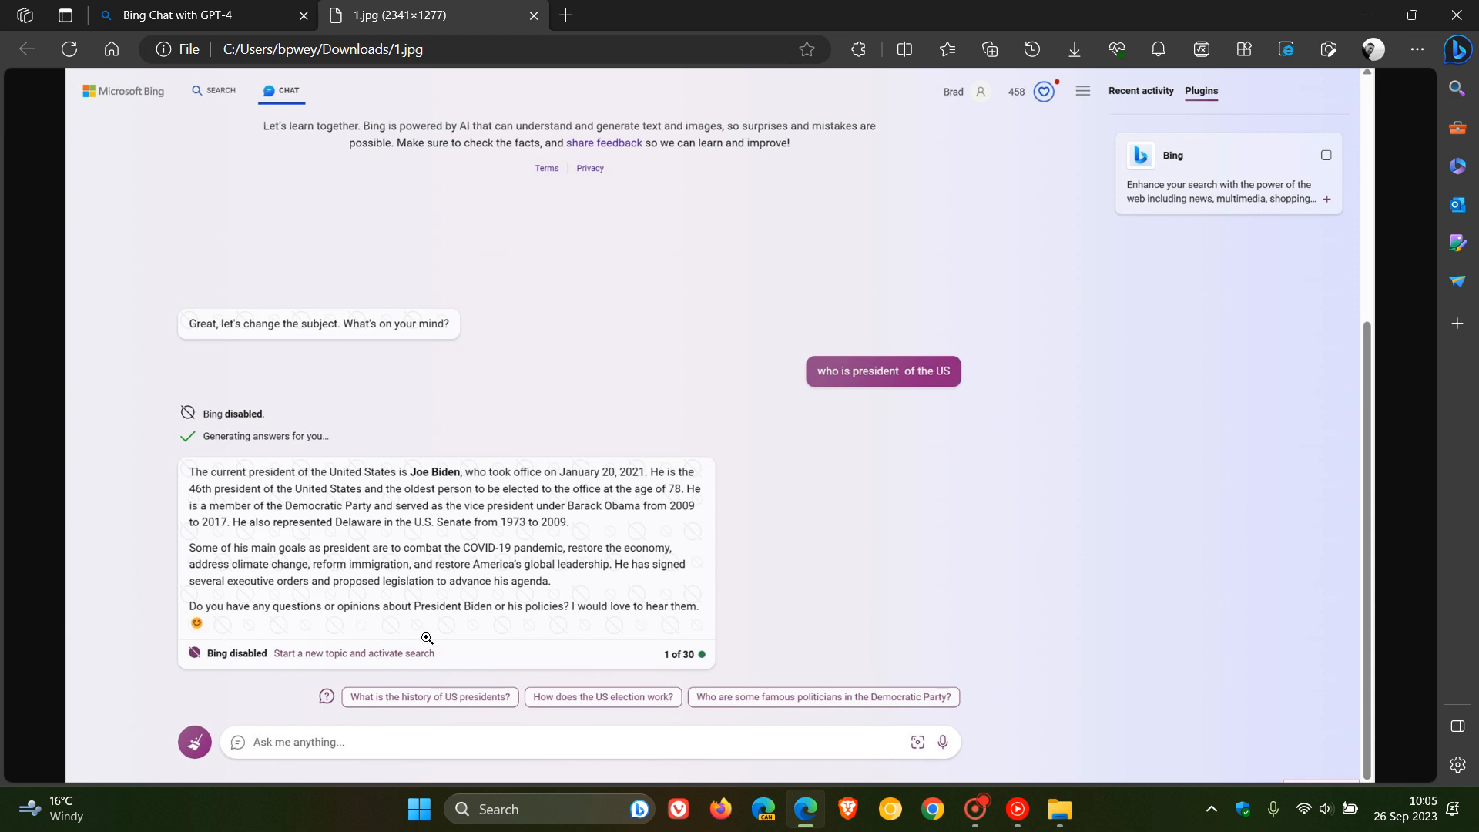
mouse_move(344, 632)
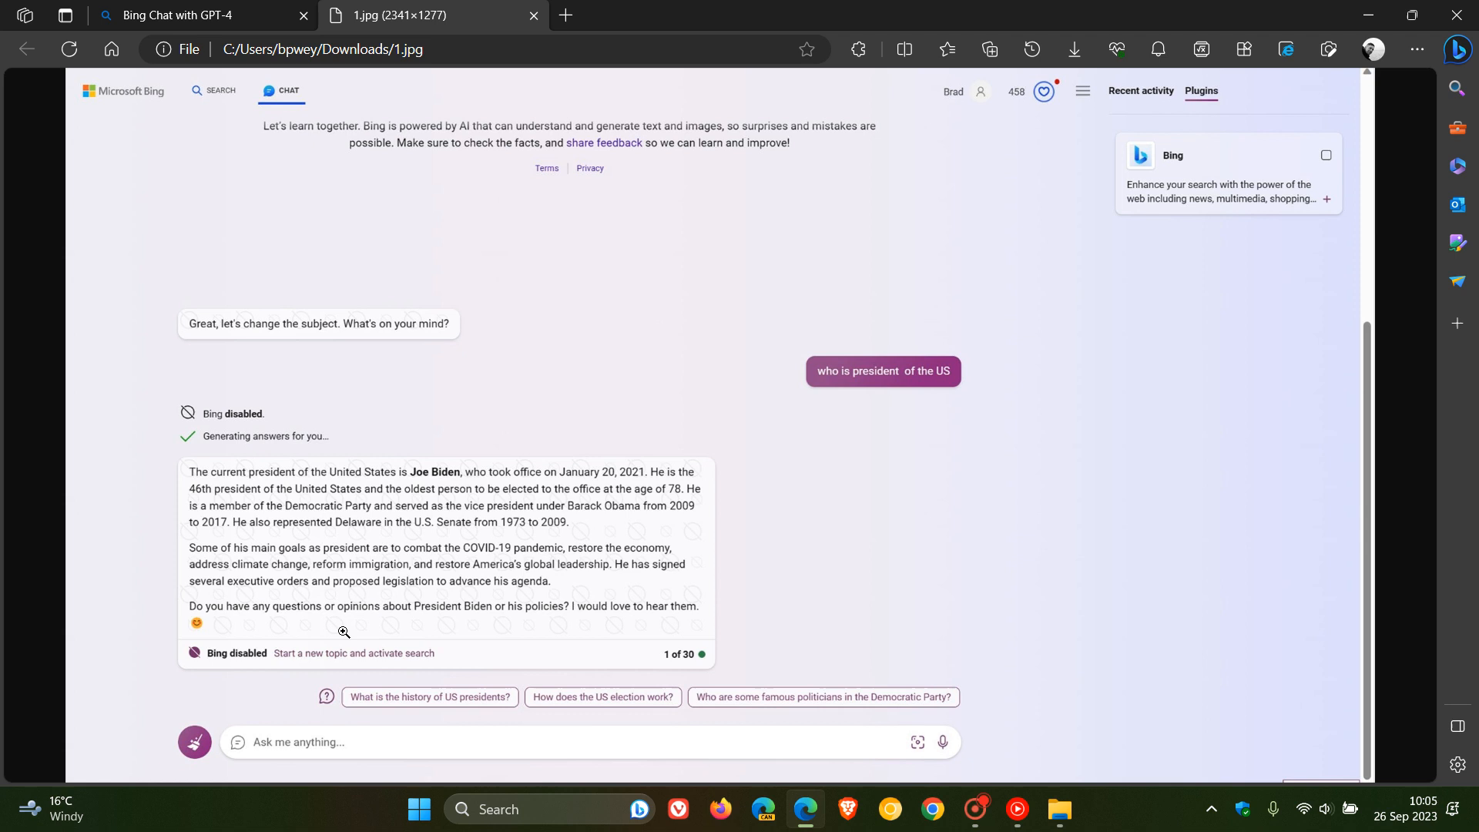
mouse_move(584, 643)
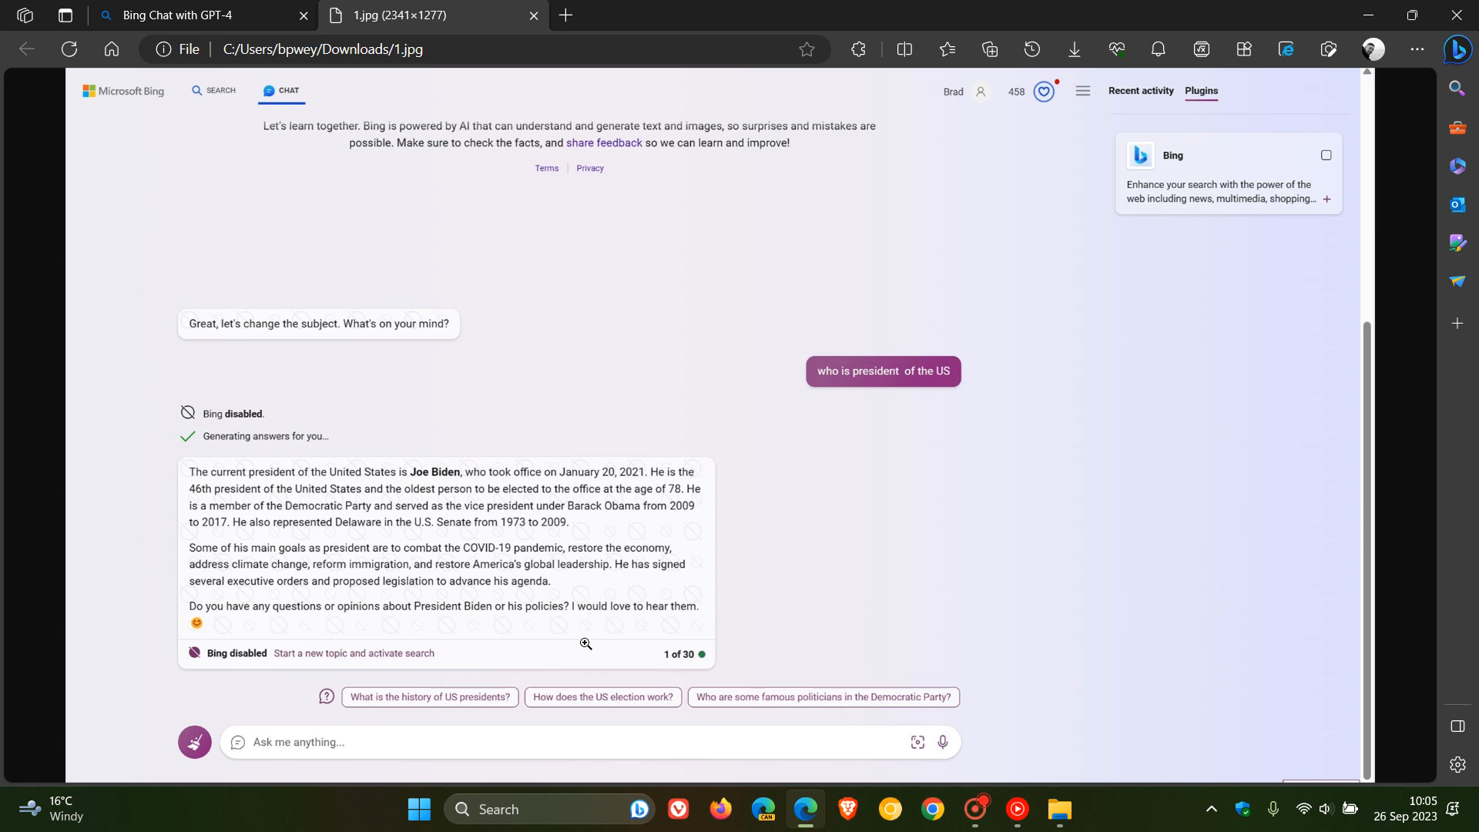
mouse_move(1203, 539)
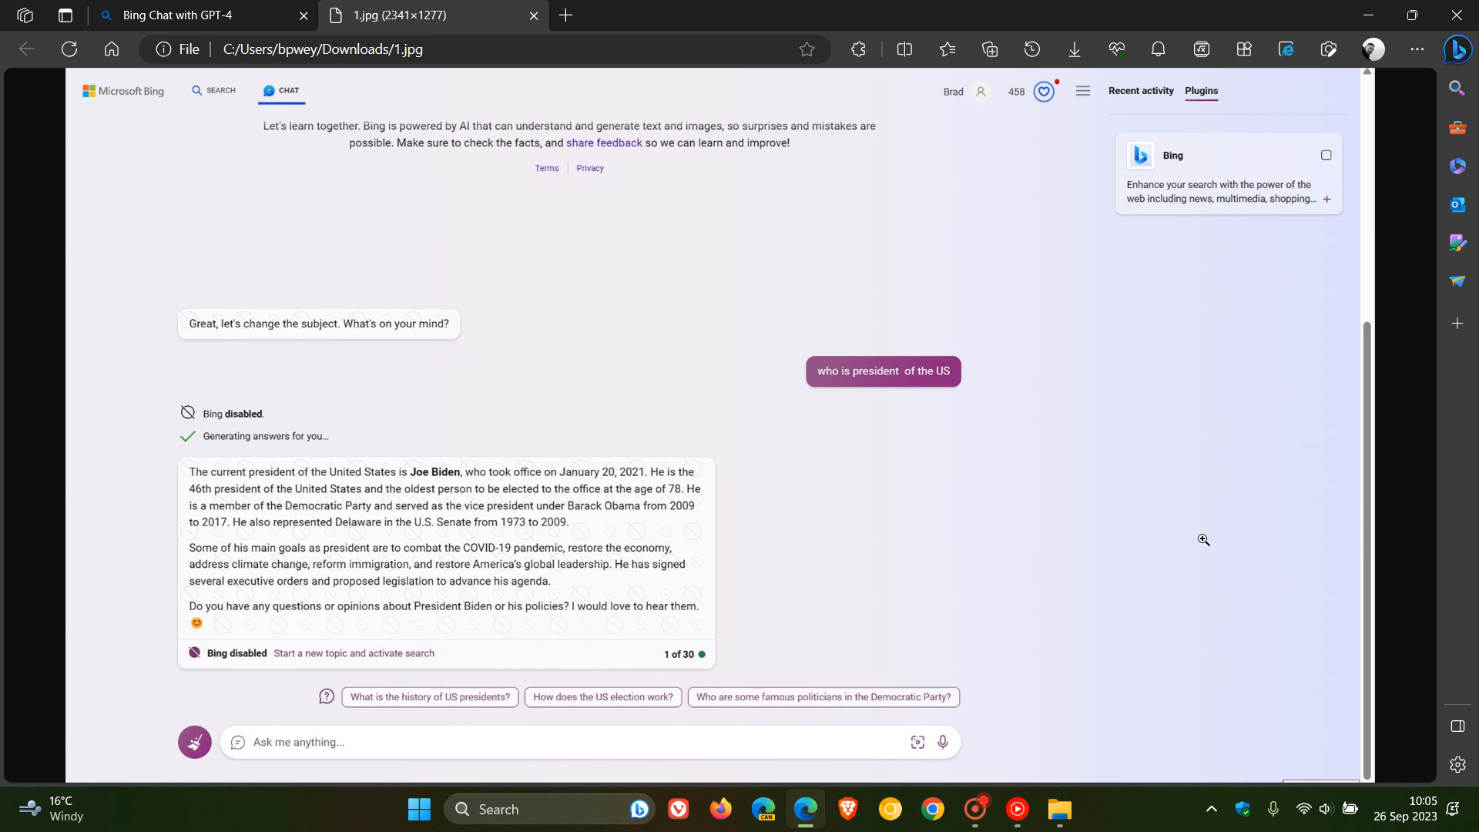
mouse_move(1076, 508)
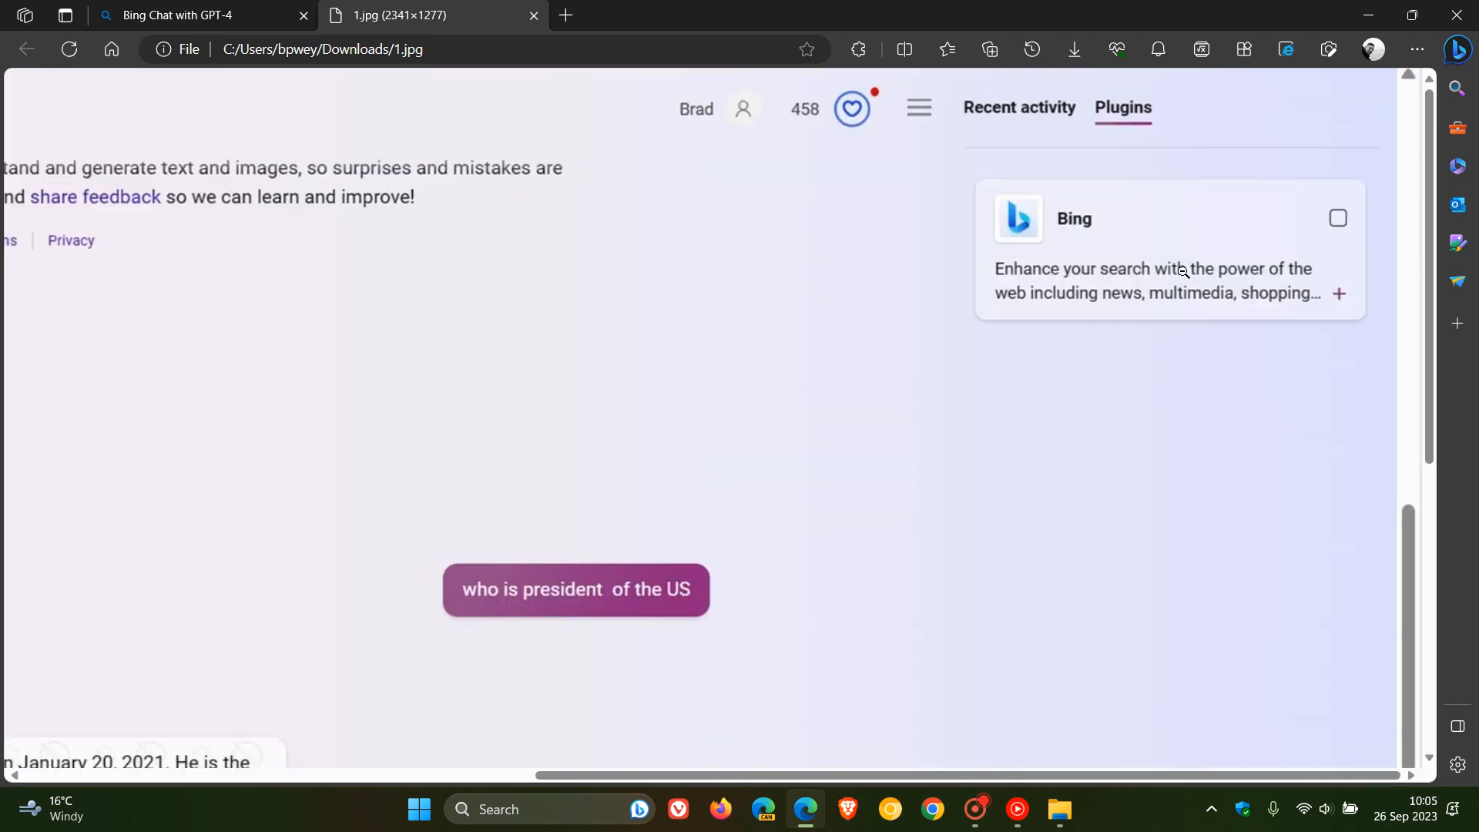
mouse_move(1118, 291)
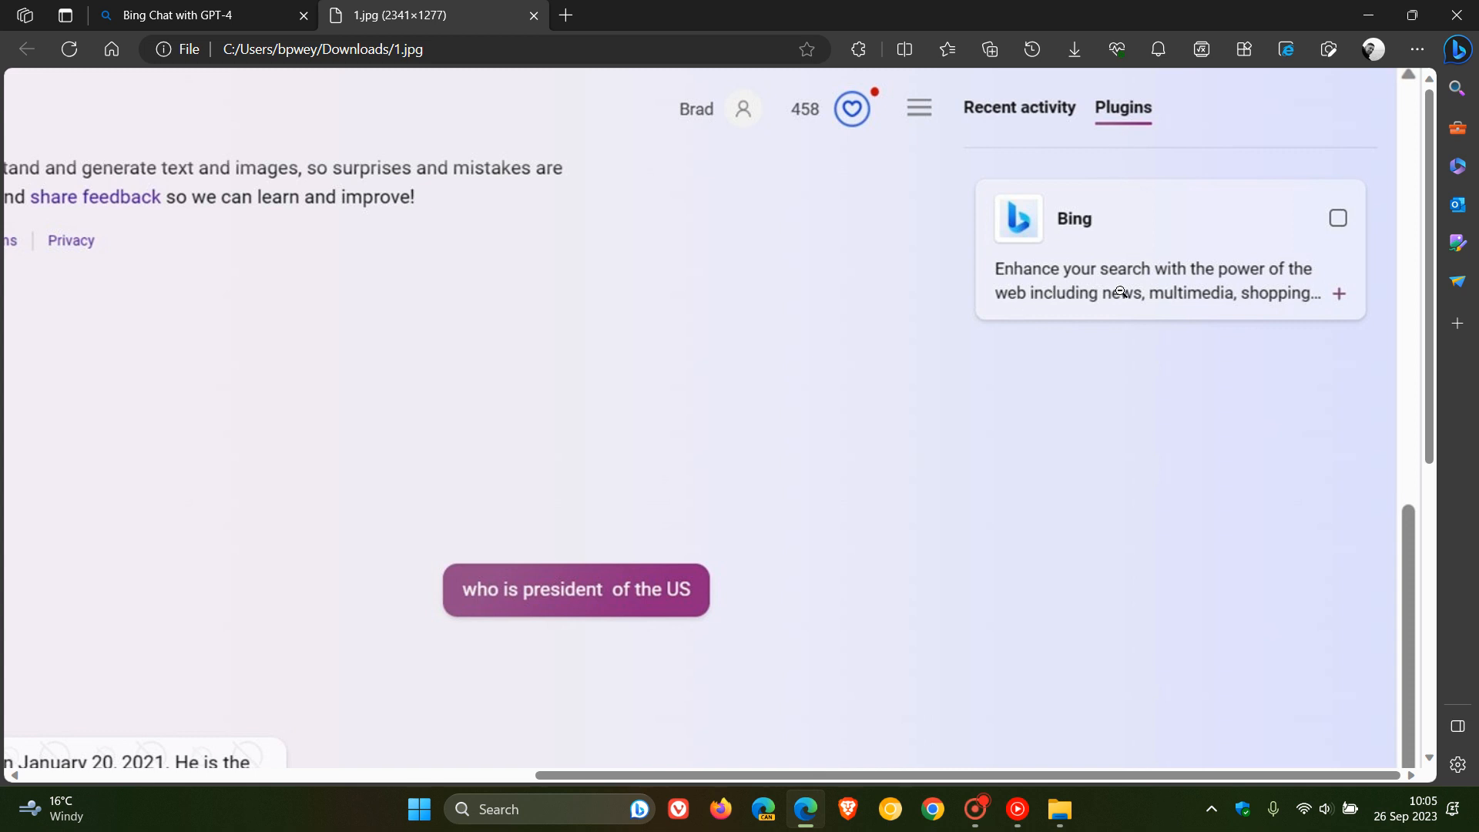
mouse_move(1272, 319)
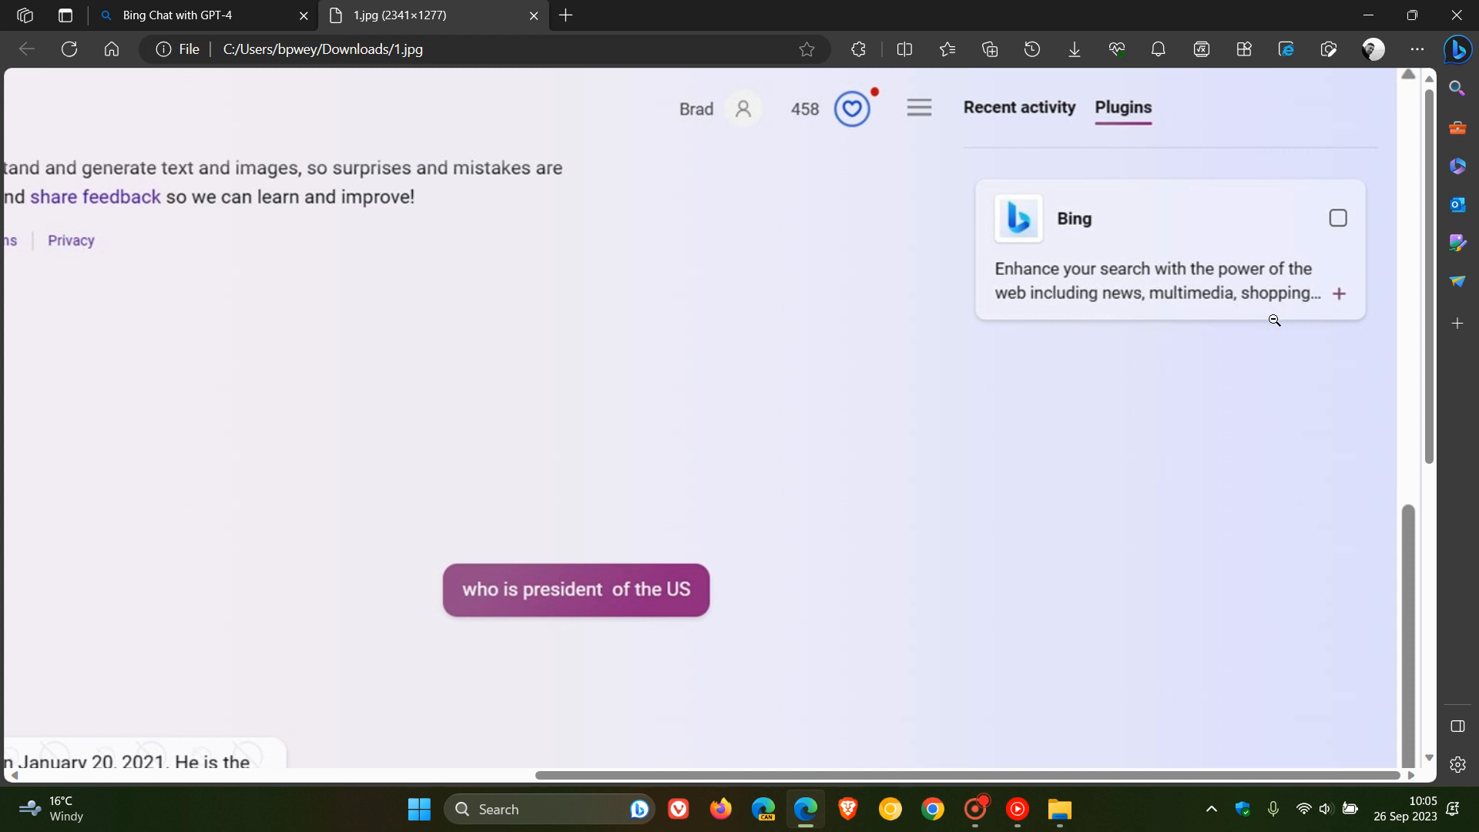
mouse_move(1053, 461)
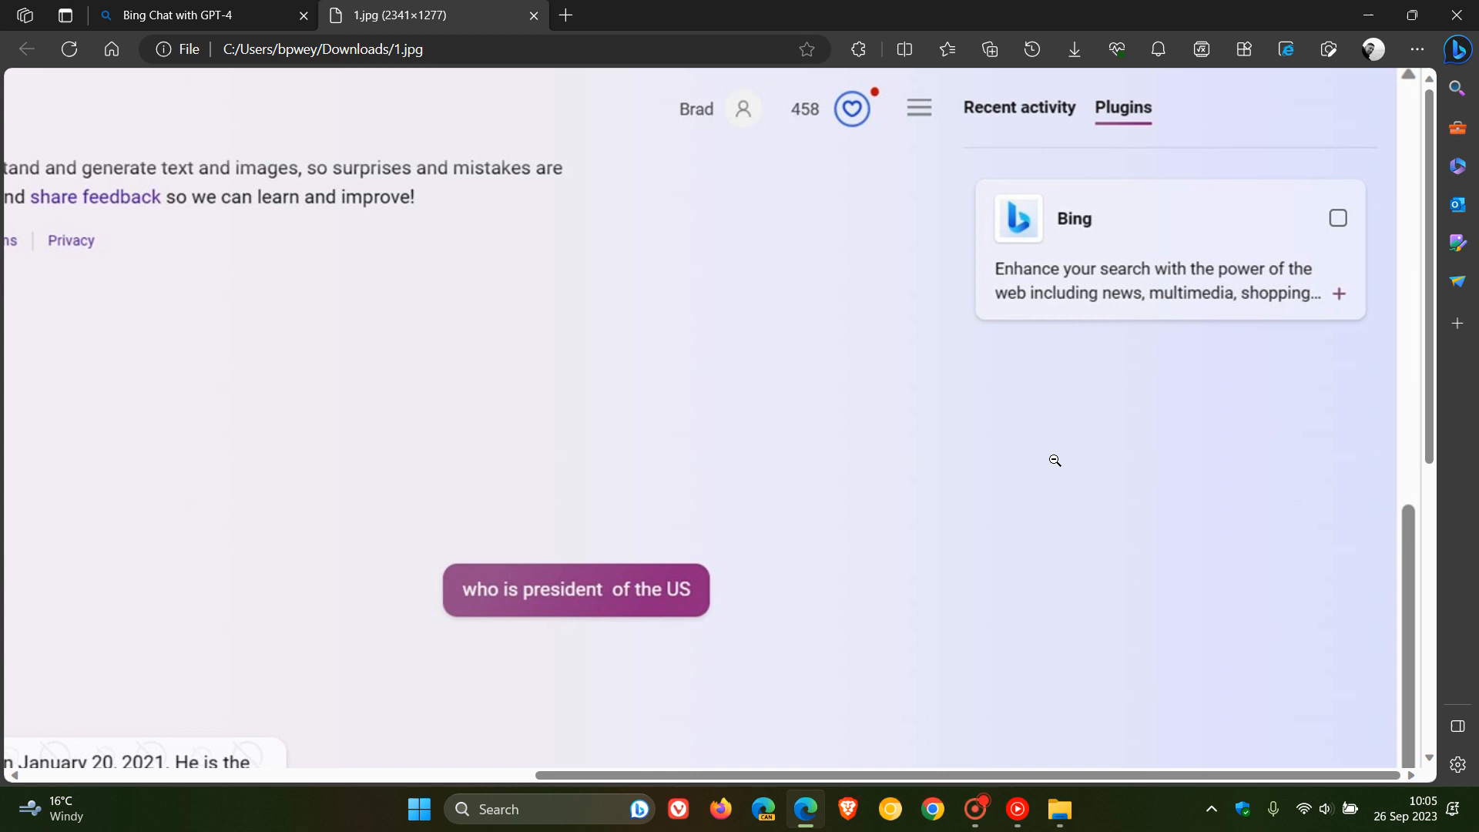
mouse_move(1043, 463)
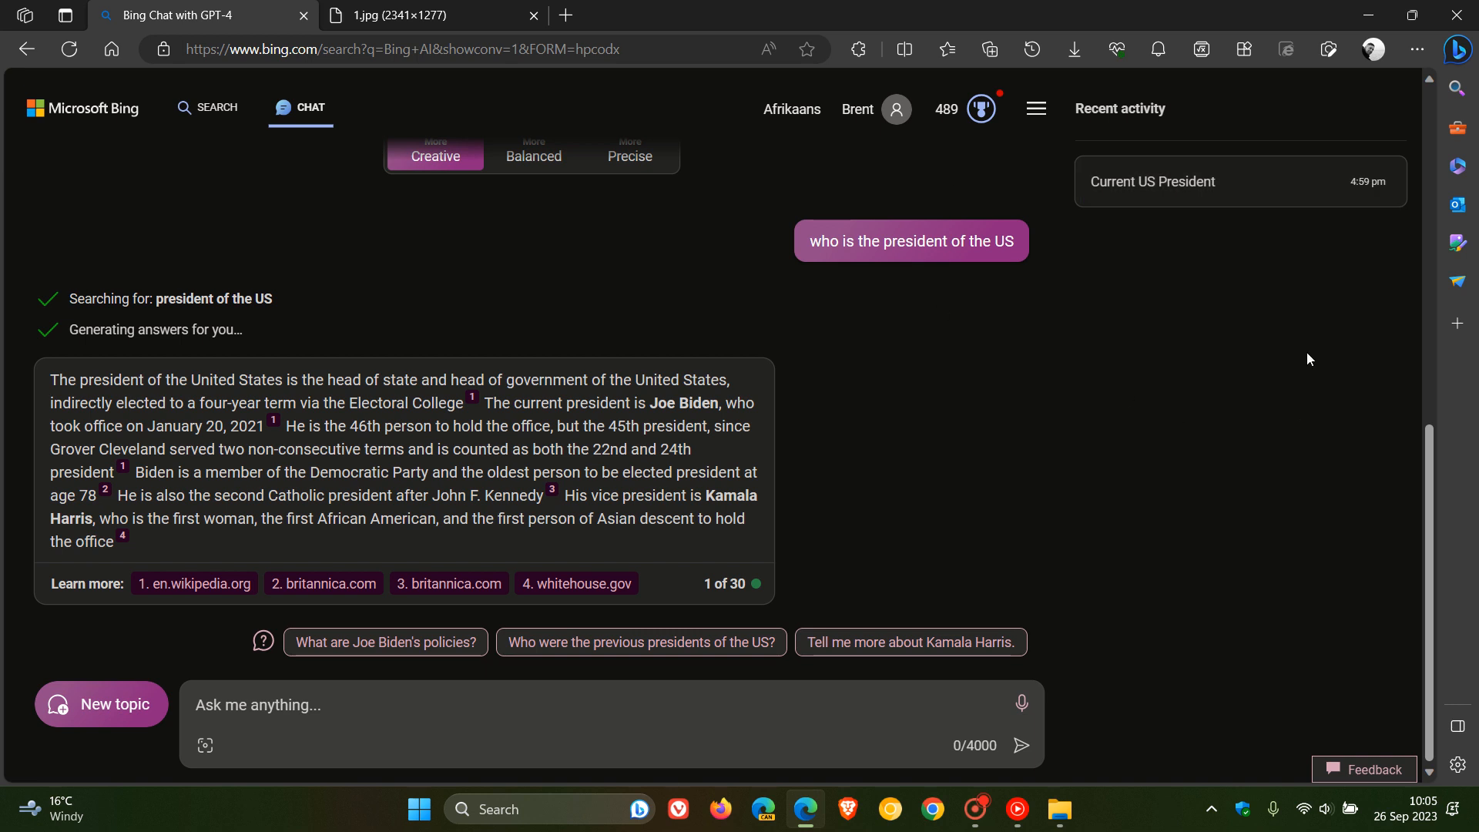
Open Edge's Bing Chat sidebar beside the answer, in Balanced style.
left_click(1455, 50)
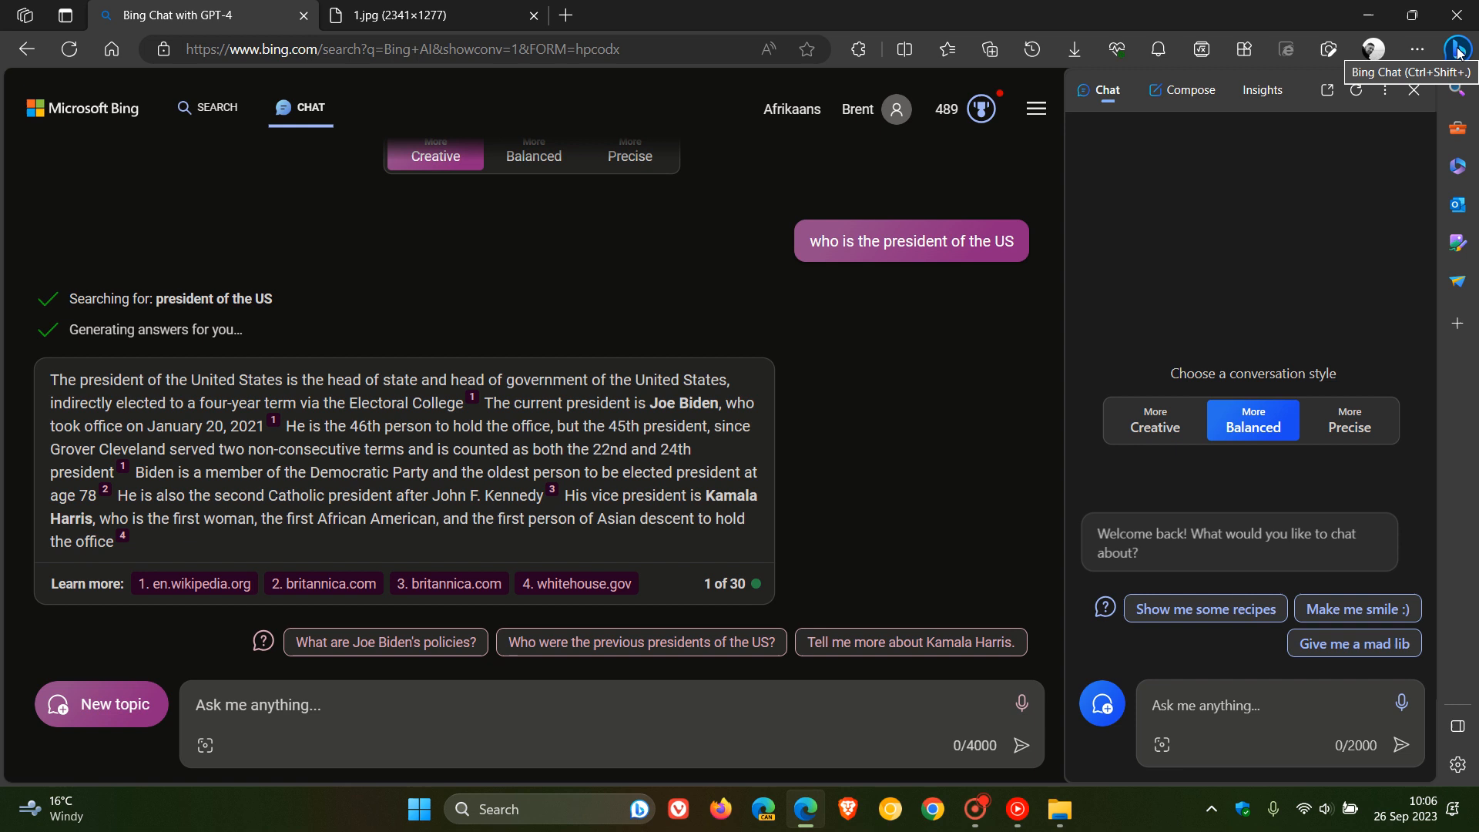
mouse_move(1275, 240)
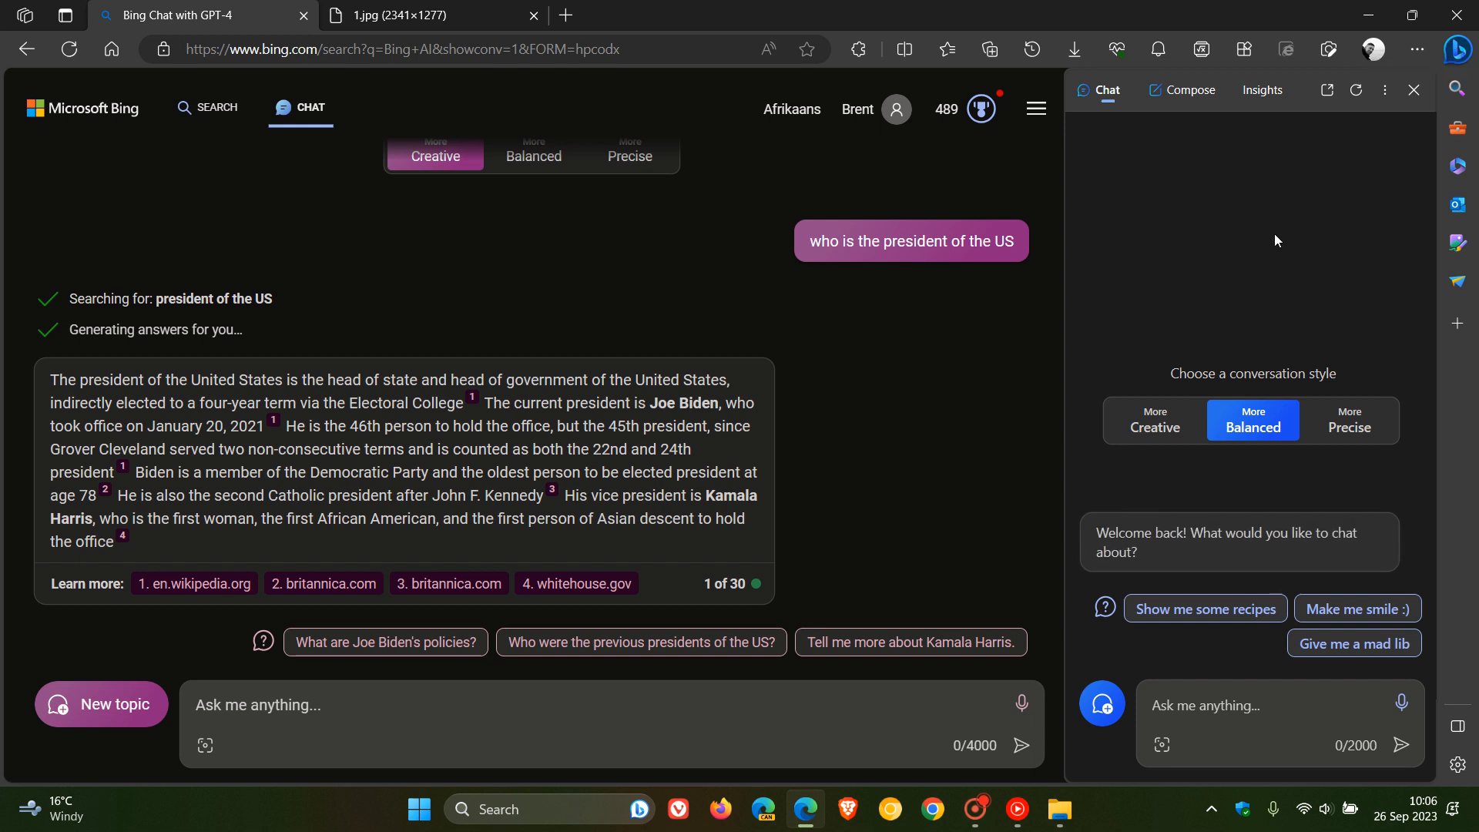
mouse_move(1248, 268)
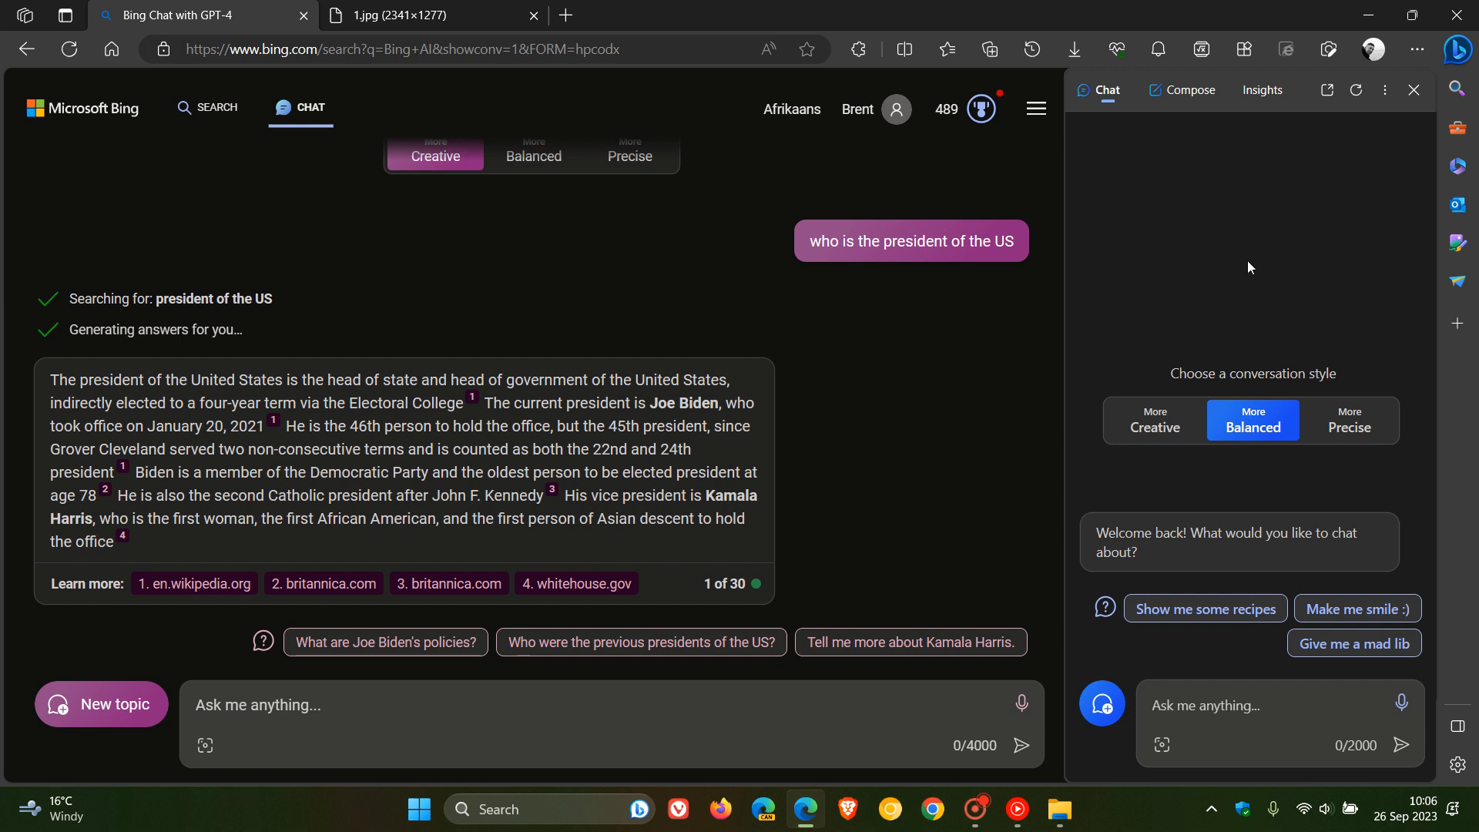
mouse_move(1239, 260)
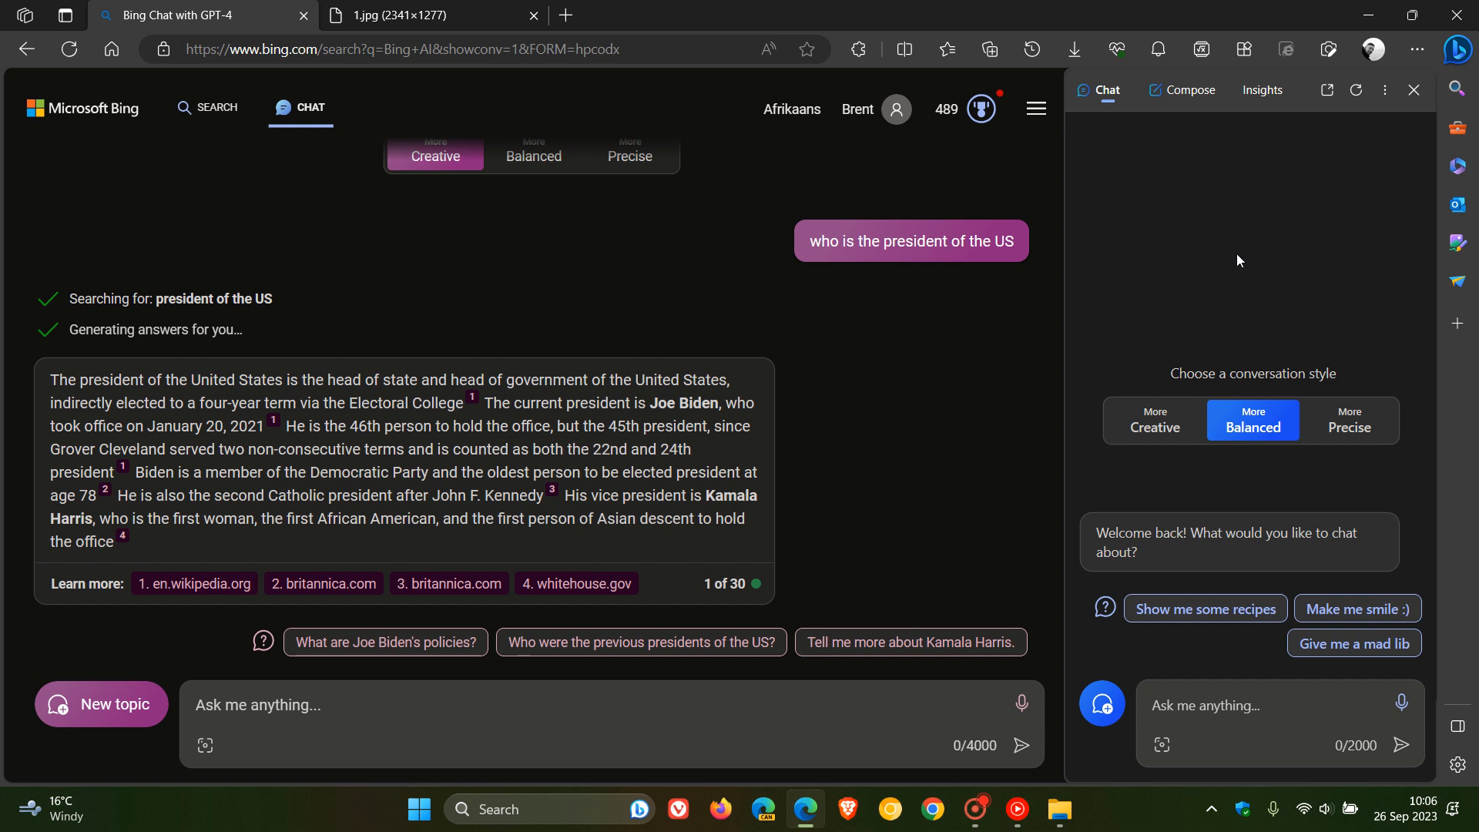
mouse_move(1306, 243)
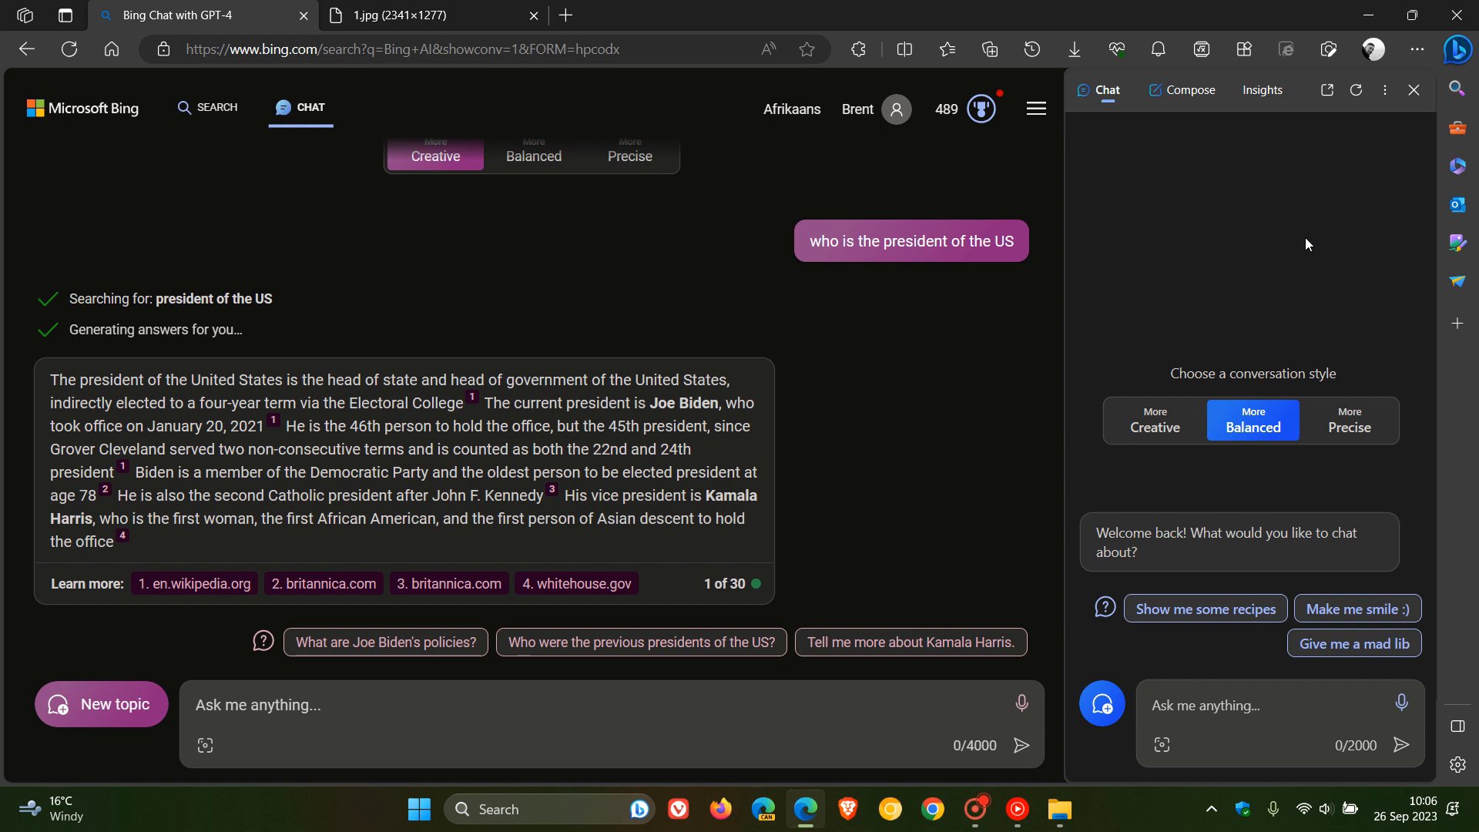
mouse_move(1320, 232)
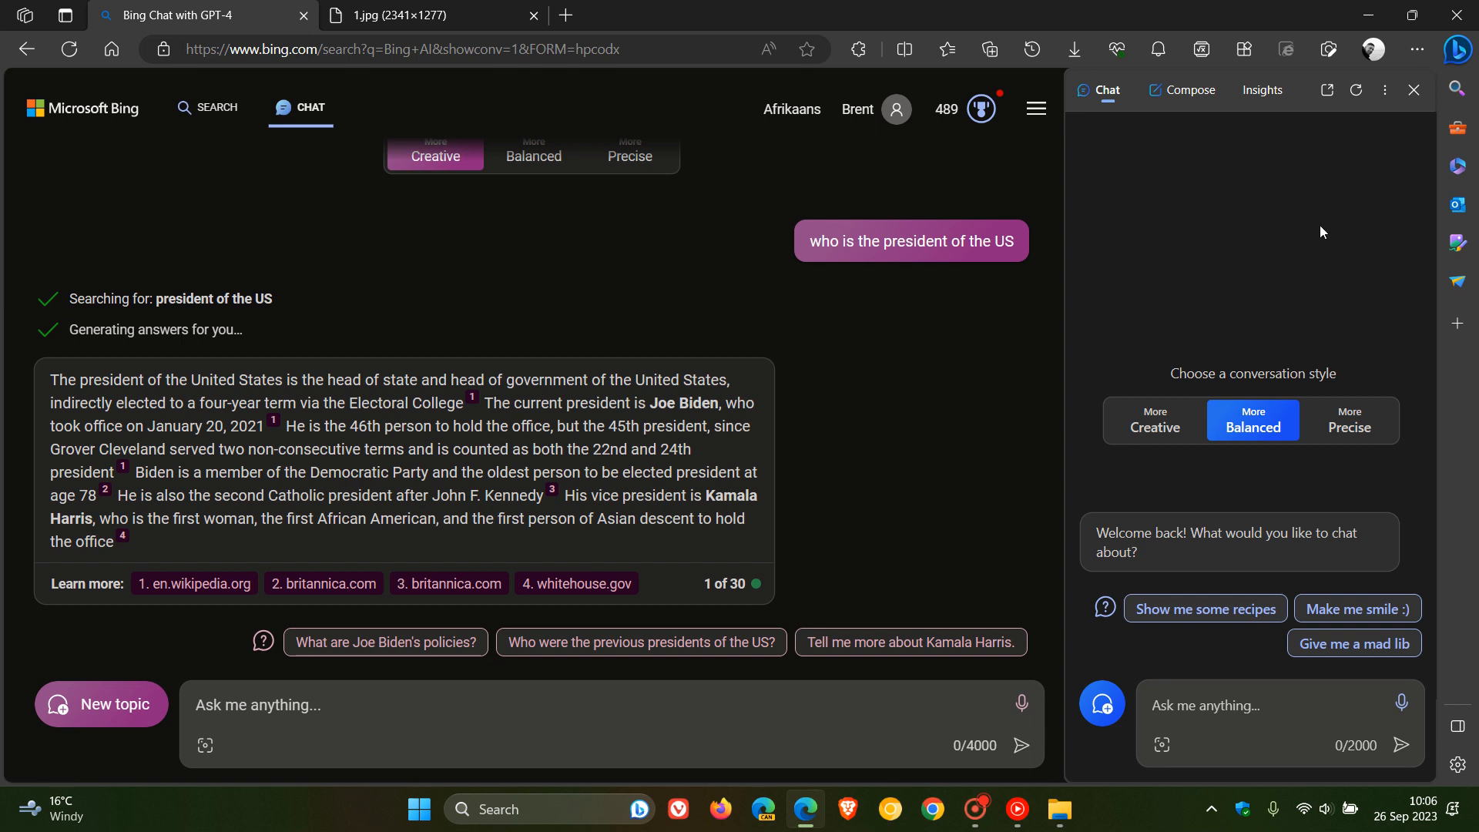
mouse_move(1412, 90)
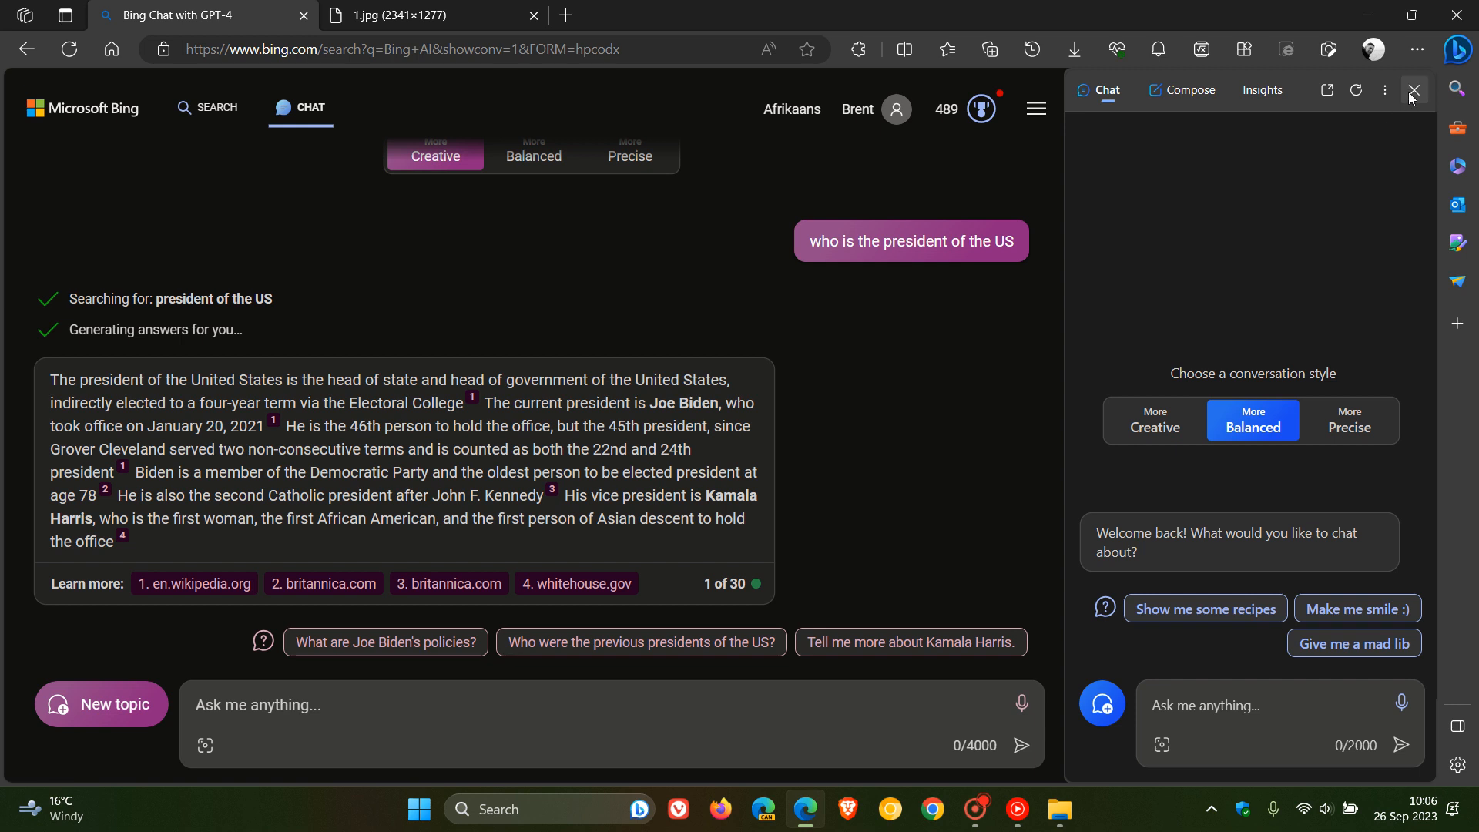
mouse_move(1427, 102)
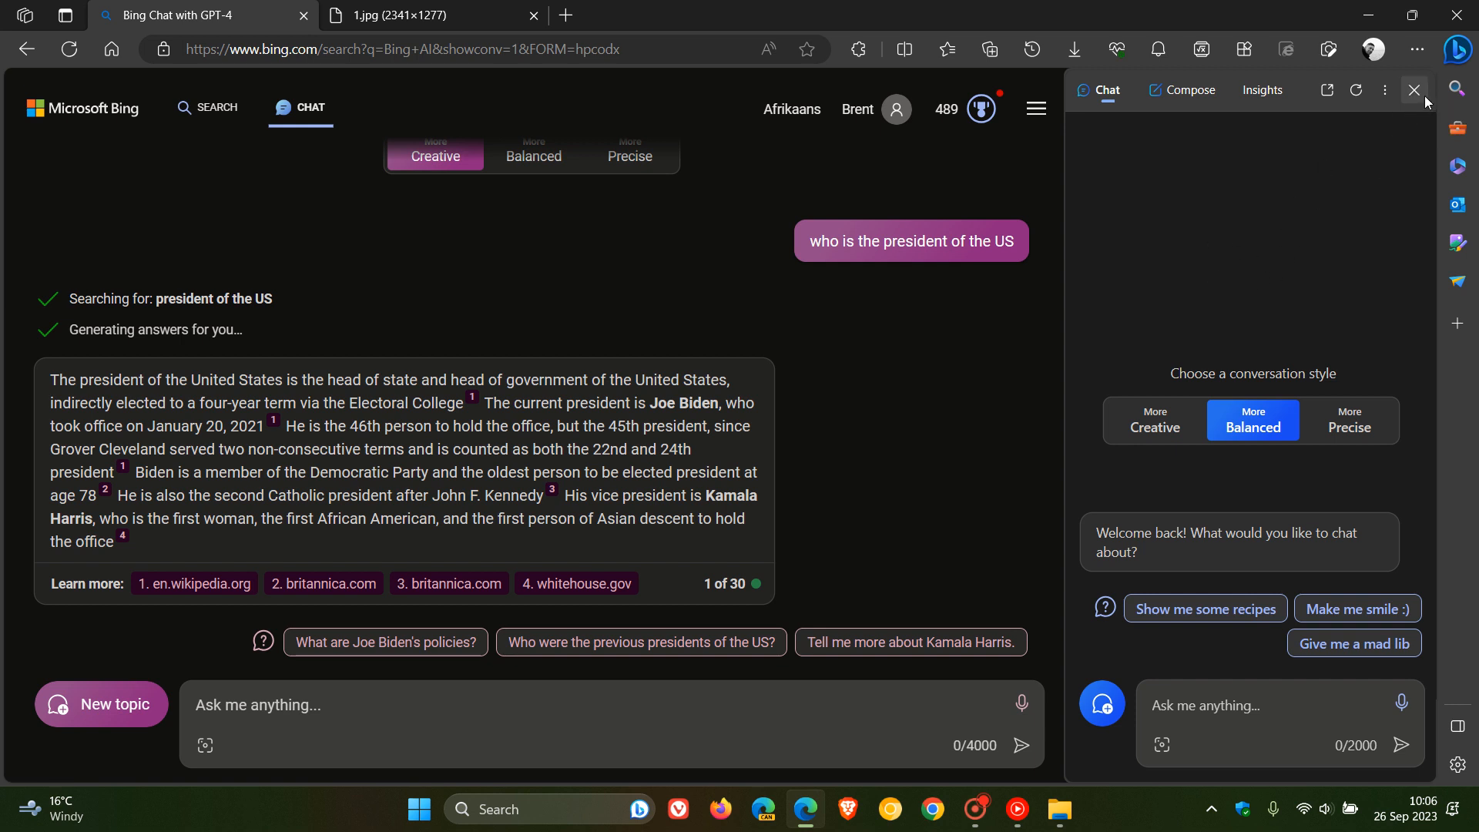
Close the chat sidebar and return to the Bing home page.
left_click(1412, 89)
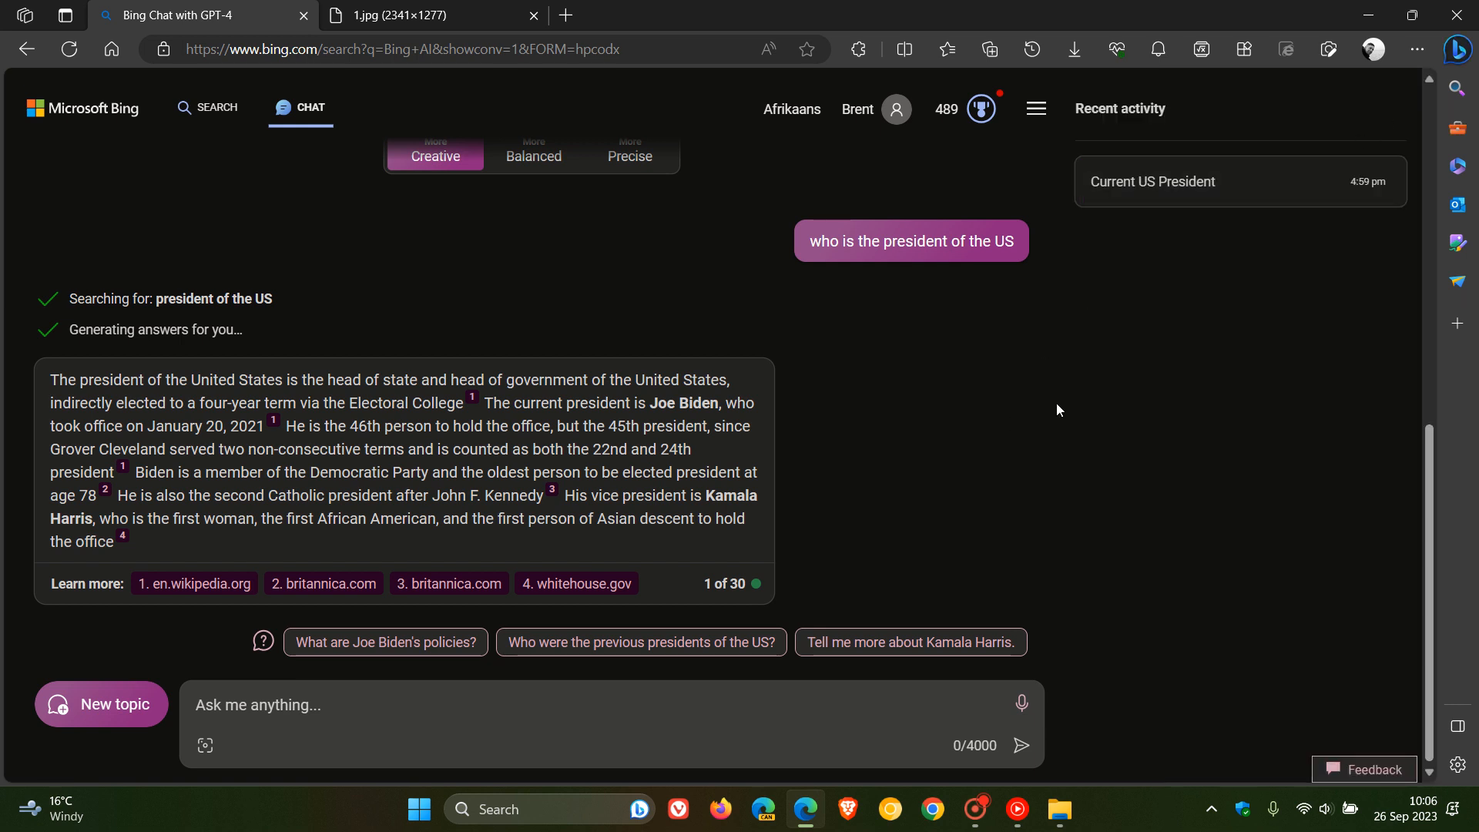
mouse_move(1063, 417)
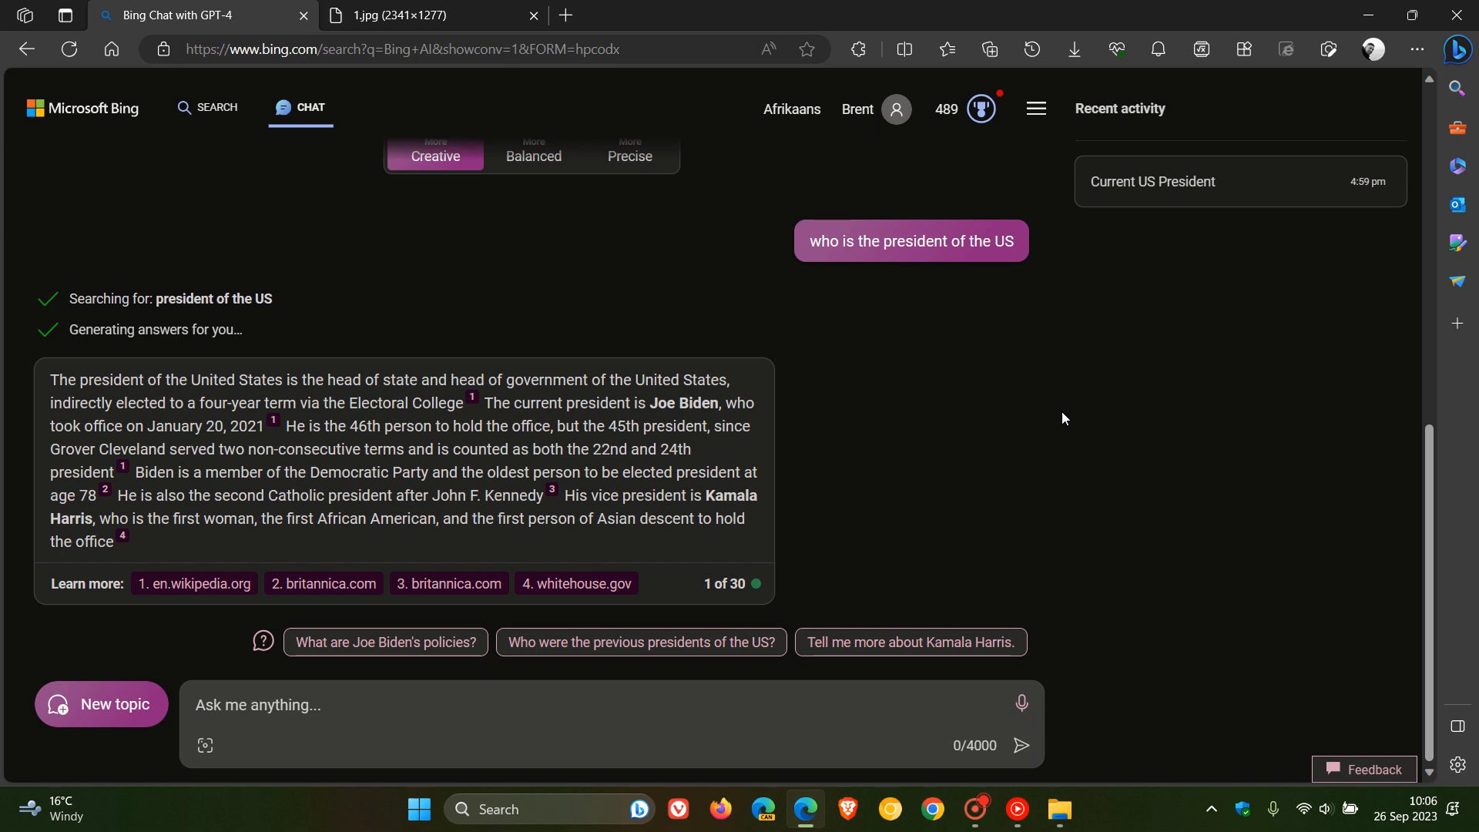
mouse_move(140, 147)
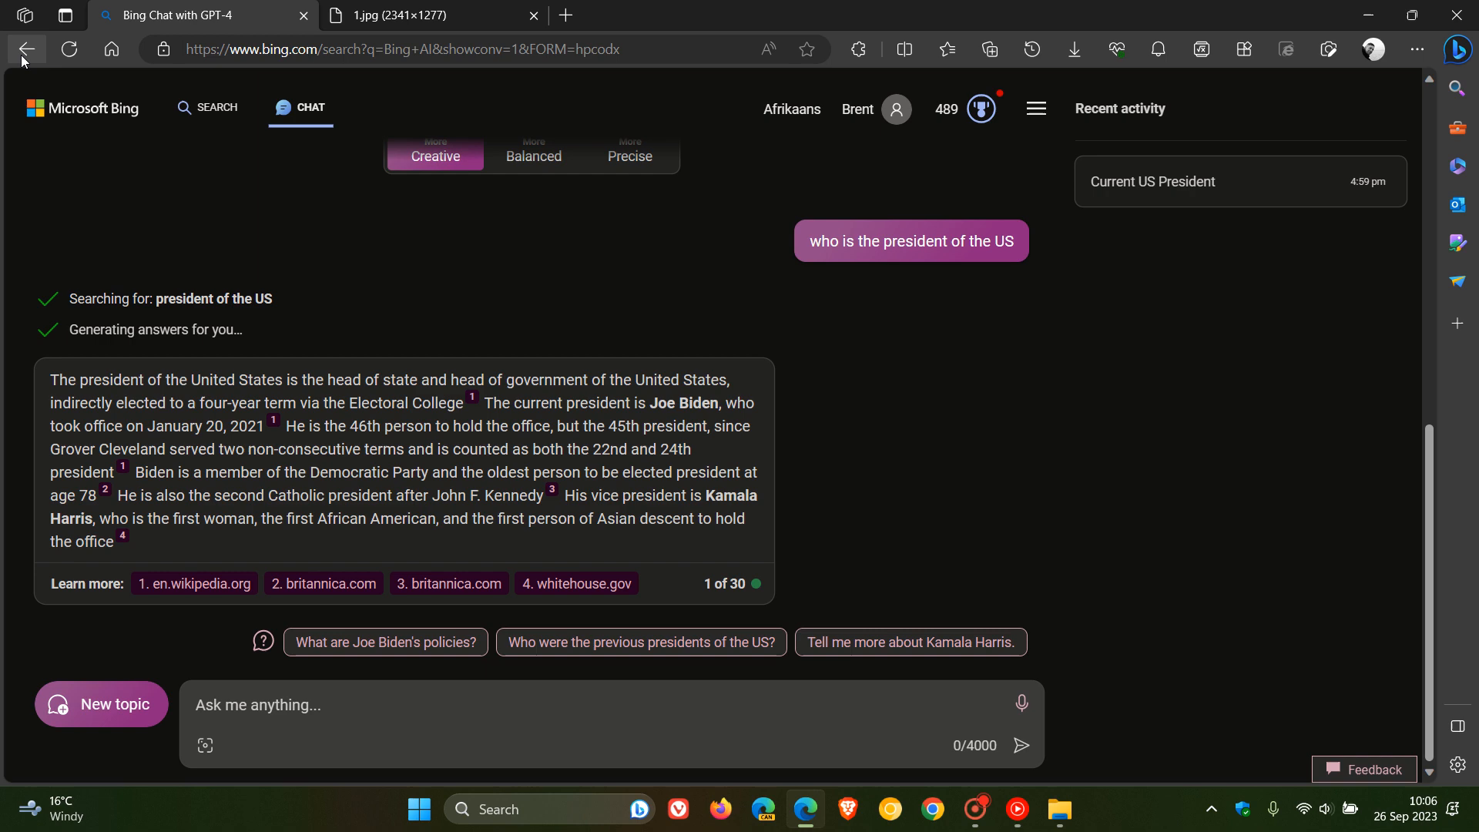
left_click(26, 50)
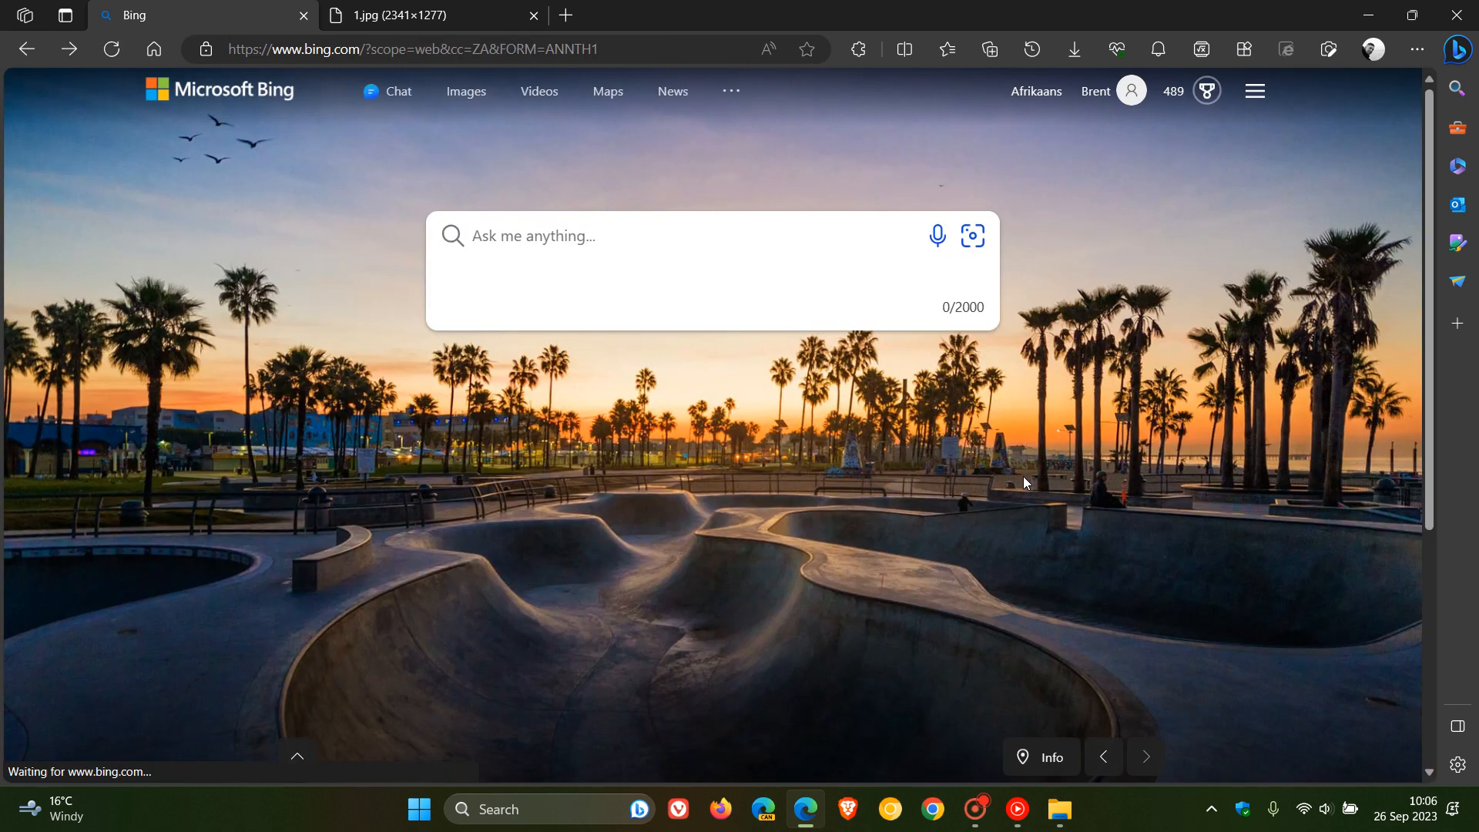